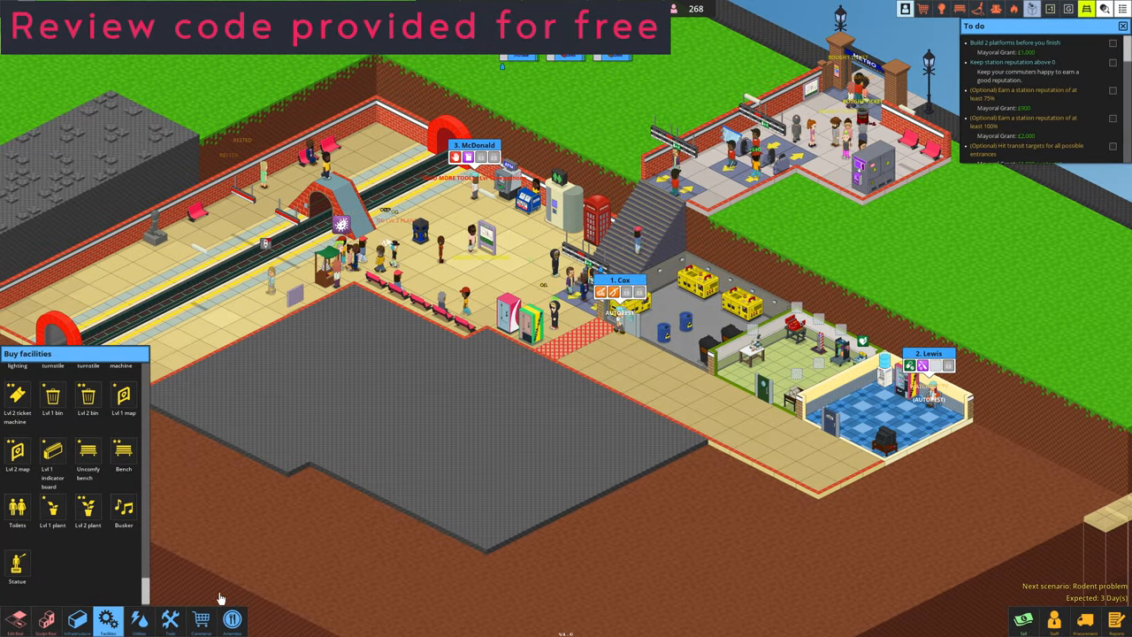
Browse the Tools, Commerce, Utilities and Facilities build catalogues, finishing on the utilities list.
left_click(170, 619)
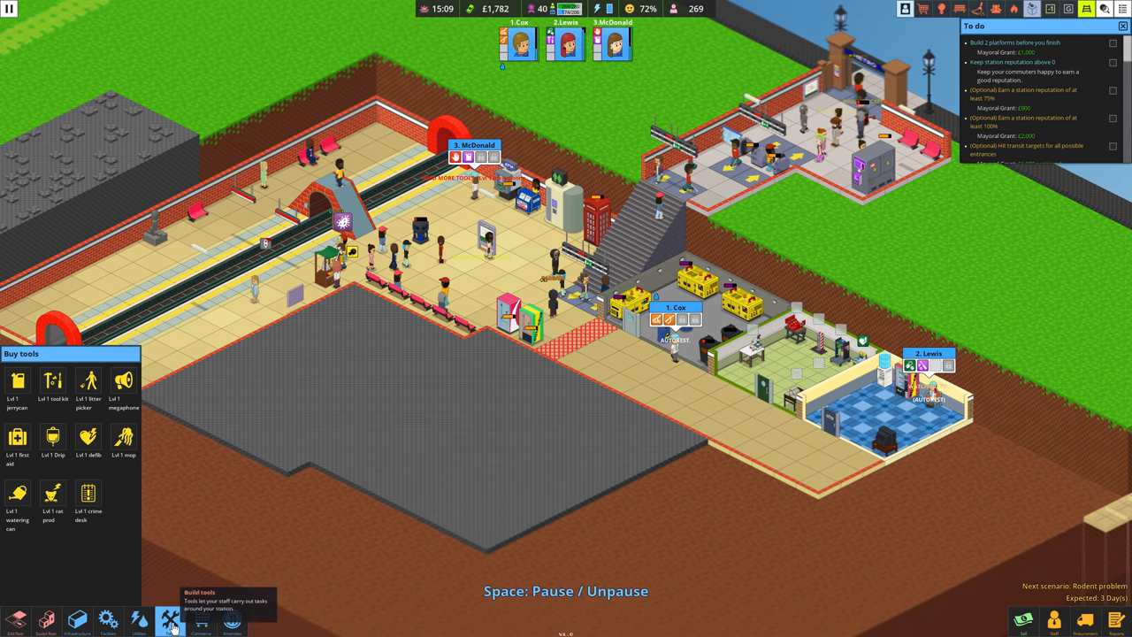
left_click(200, 621)
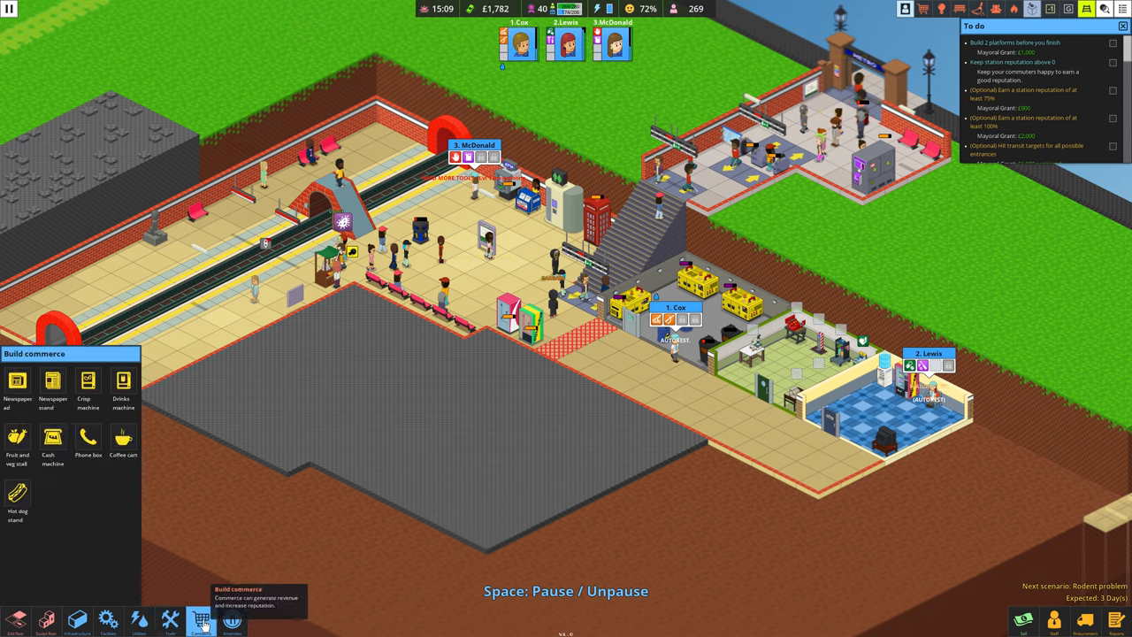
left_click(138, 620)
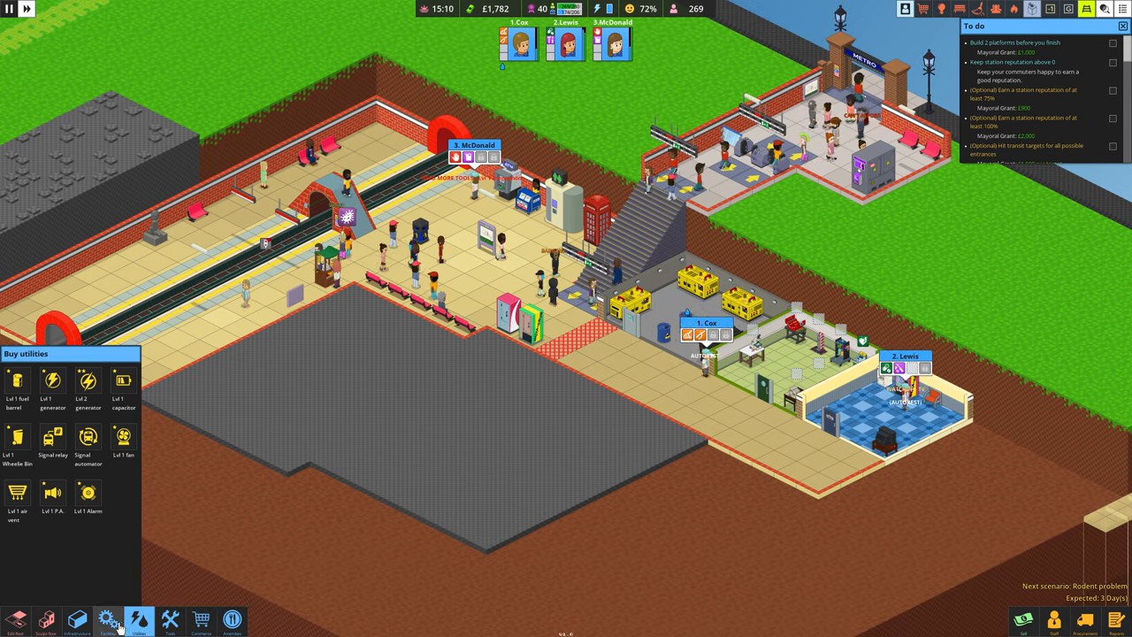
left_click(106, 619)
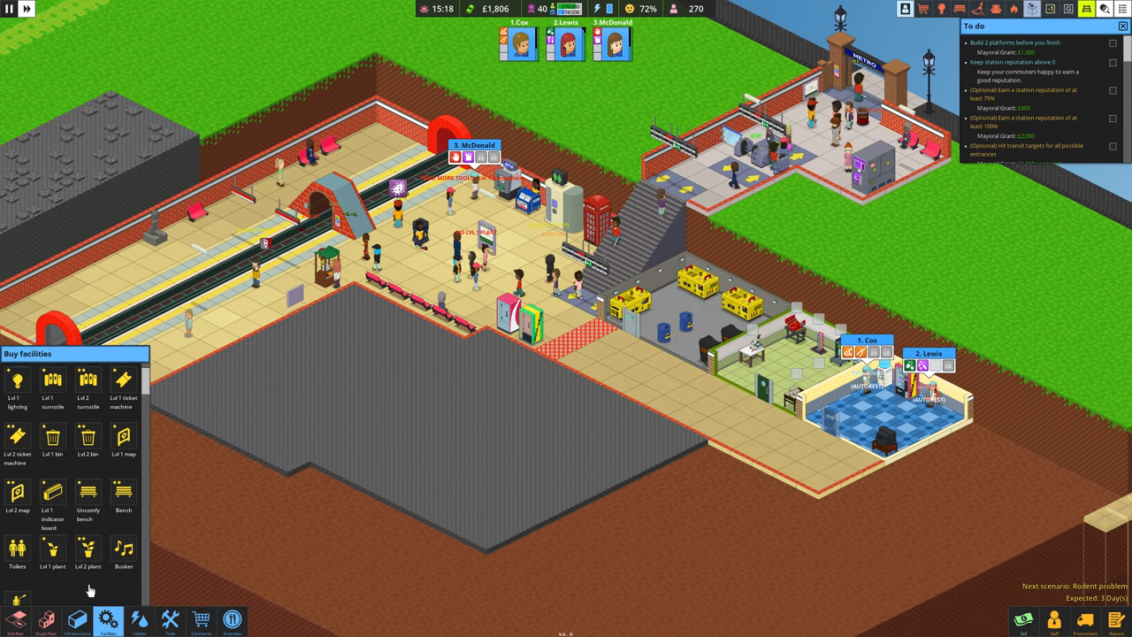
left_click(138, 619)
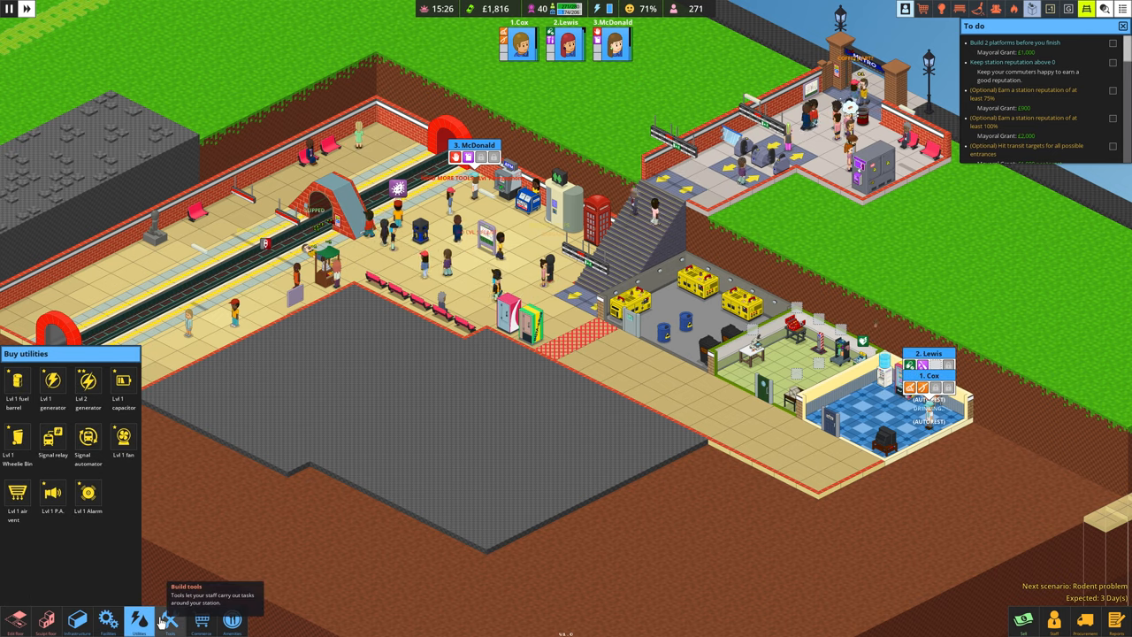
left_click(18, 495)
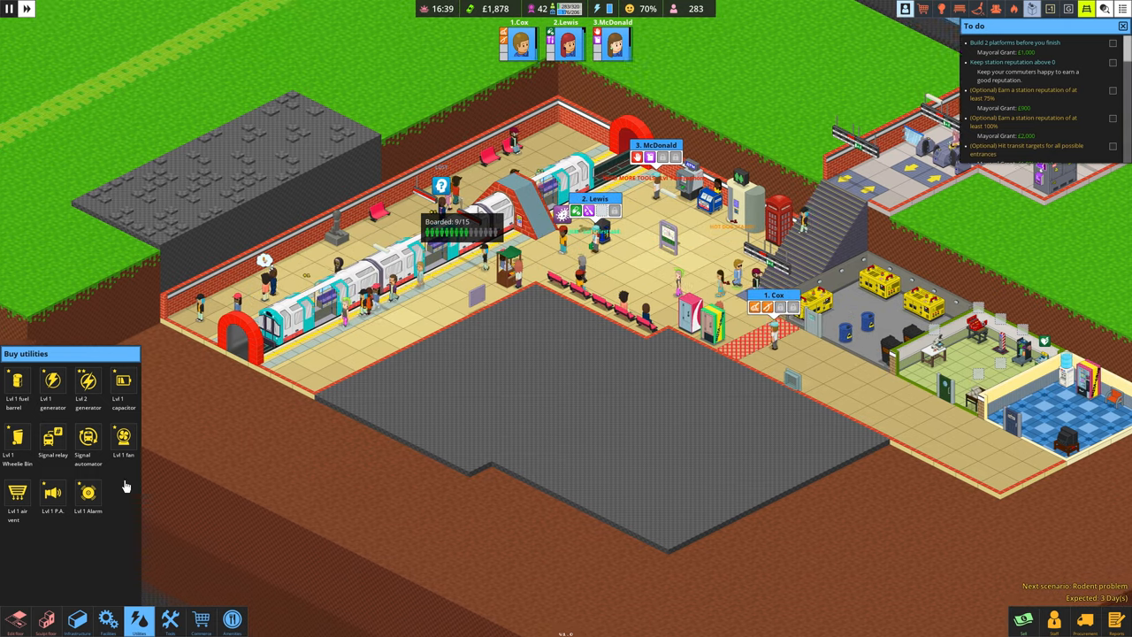
Bring up the Sales reports listing each shop item's cost, retail price, markup and stock.
left_click(108, 619)
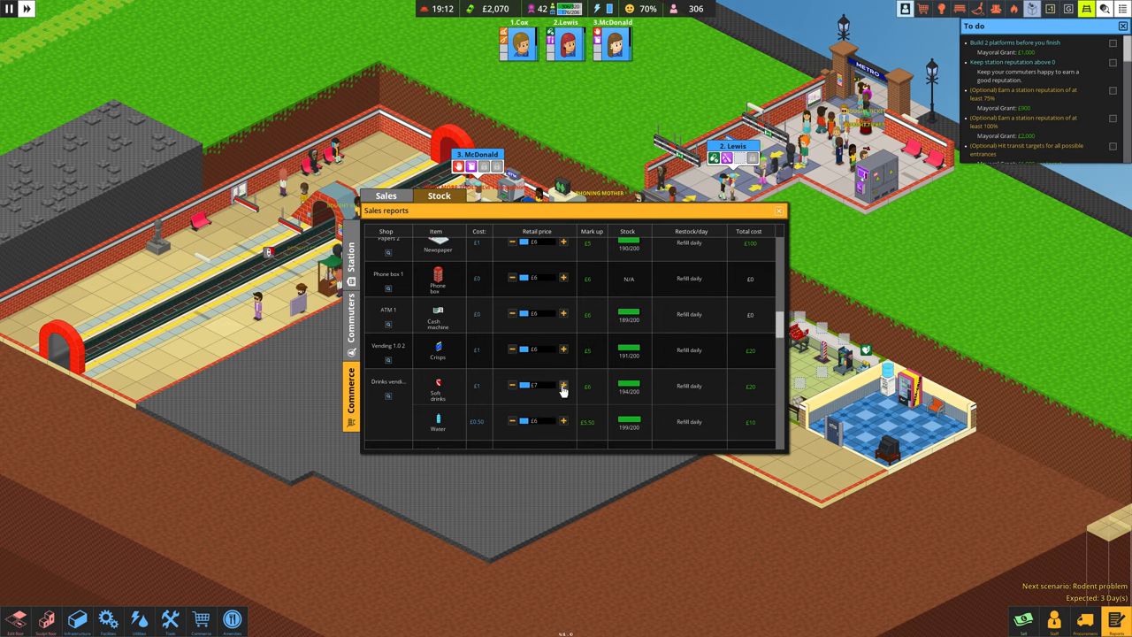
Scroll through the sales report list and close the Sales reports window.
scroll("down", 3)
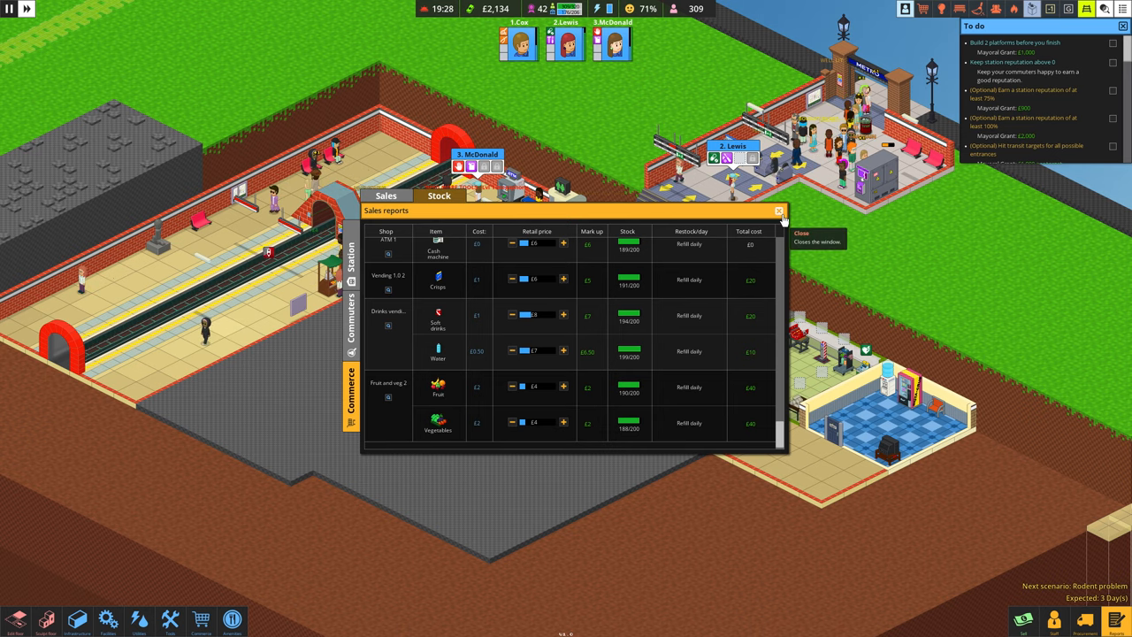
left_click(778, 211)
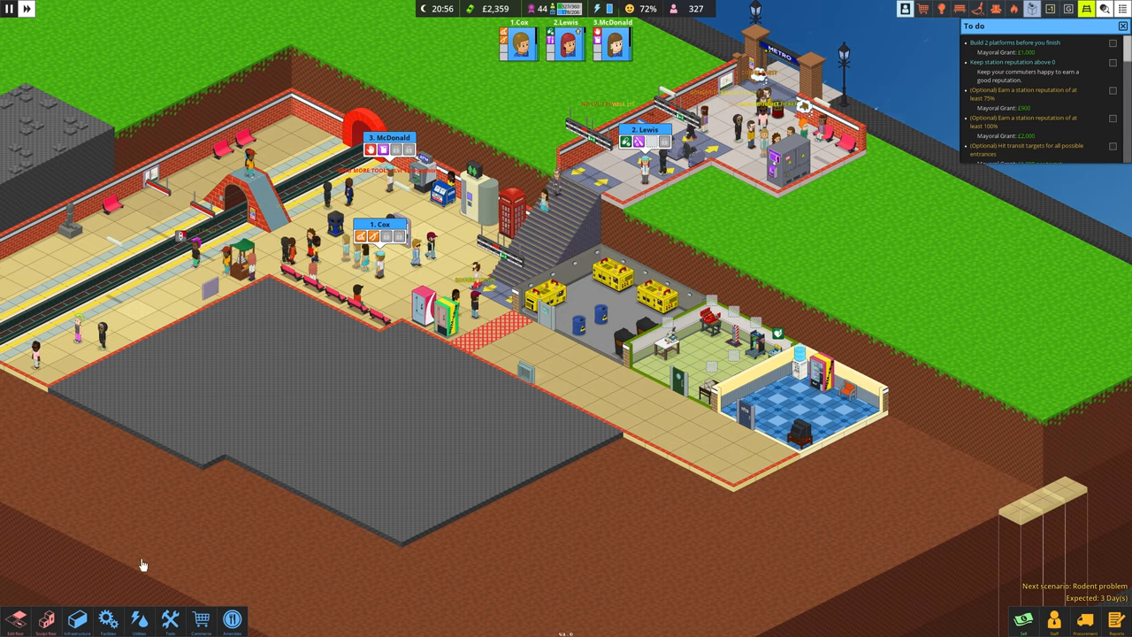
Load a new sandbox map: an empty grass site with £12,000 and entrance markers.
left_click(168, 619)
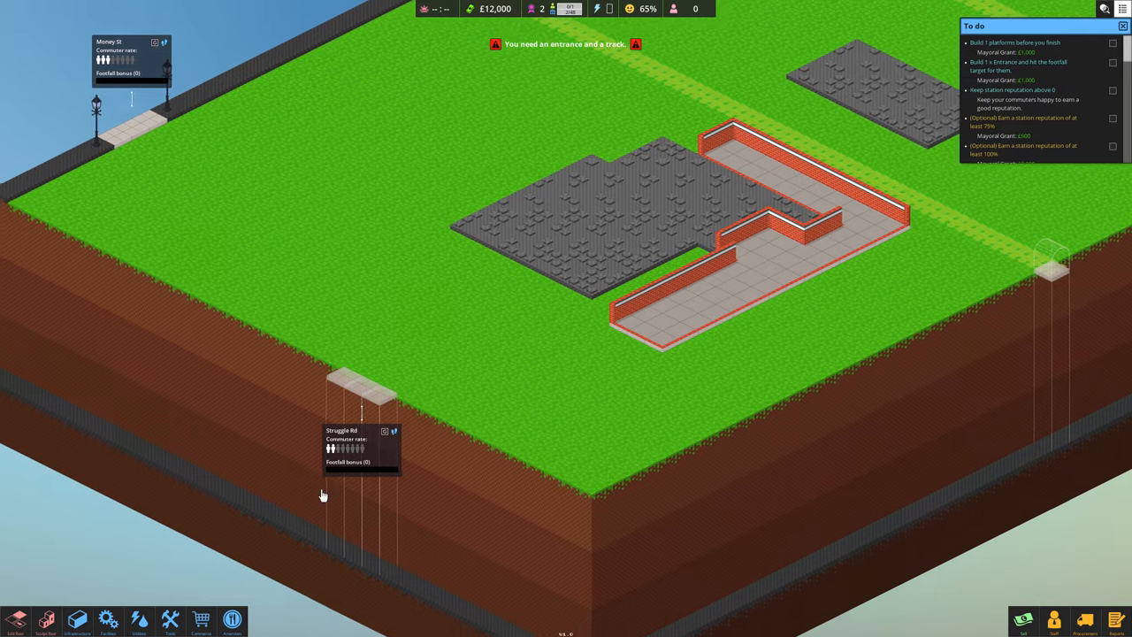
Lay station floor out to the Struggle Rd street access point.
left_click(46, 619)
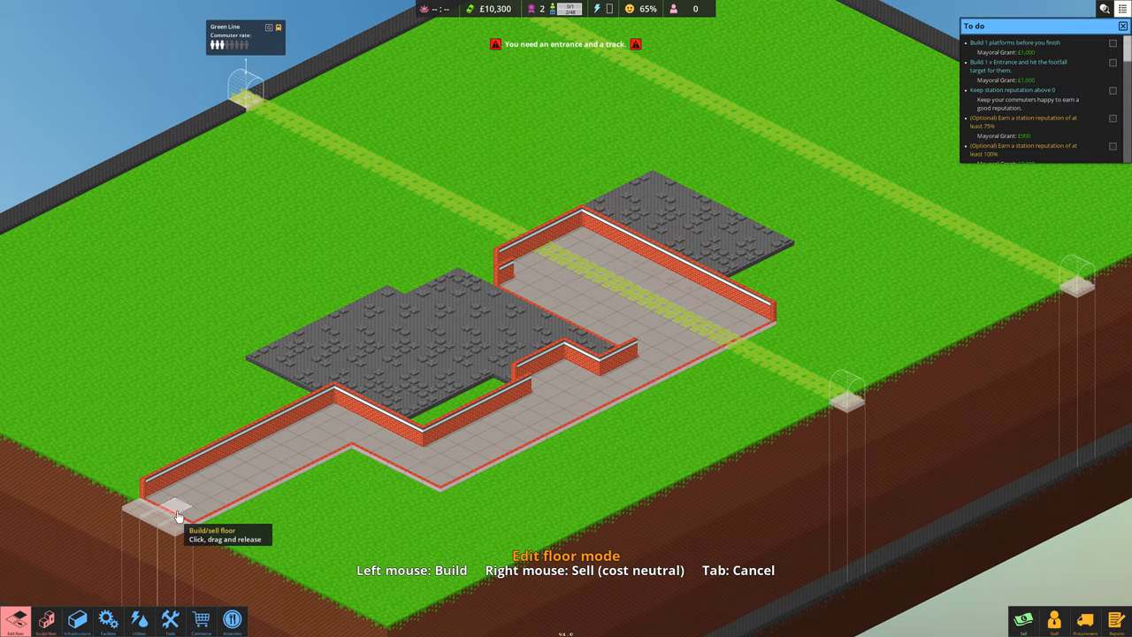
left_click(78, 619)
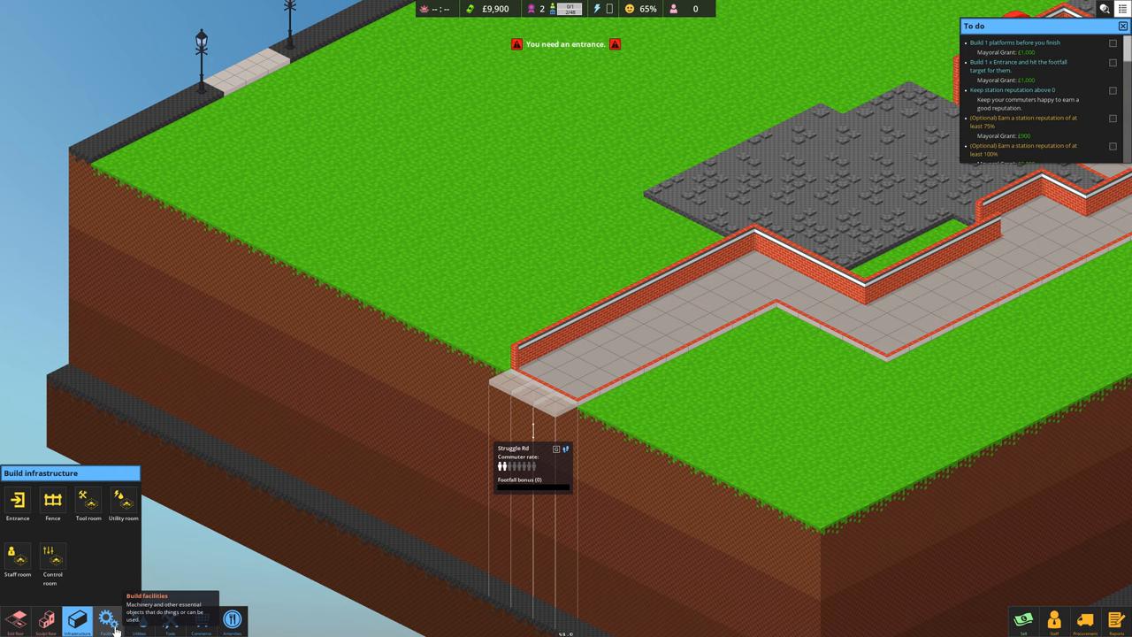
Build a station entrance at the Struggle Rd marker from the infrastructure list.
left_click(108, 619)
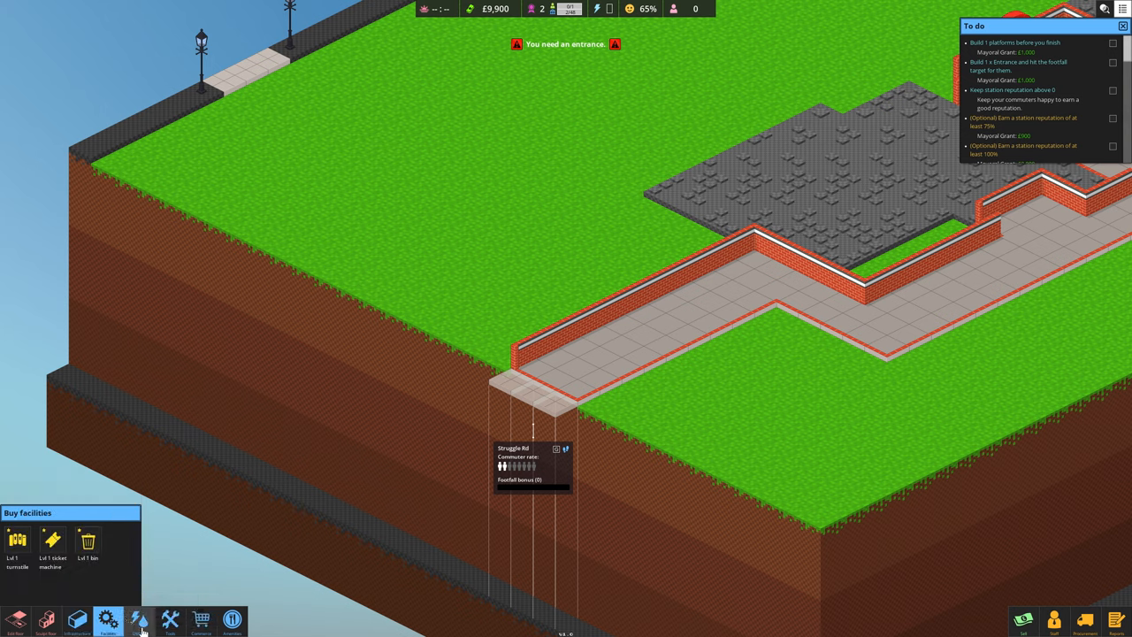
left_click(78, 618)
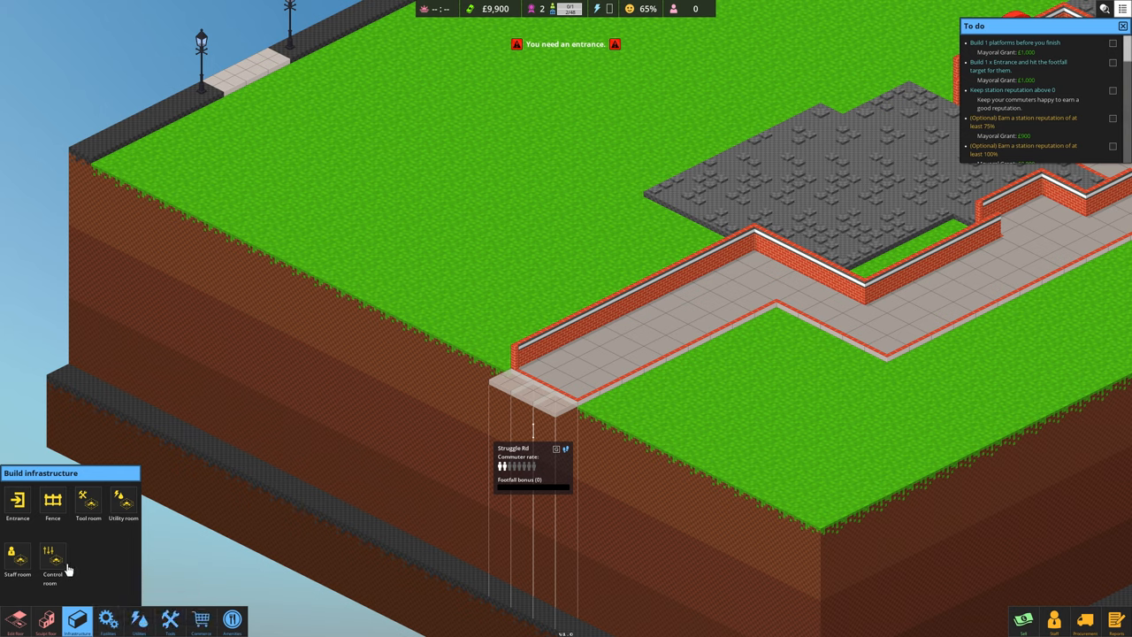
left_click(17, 502)
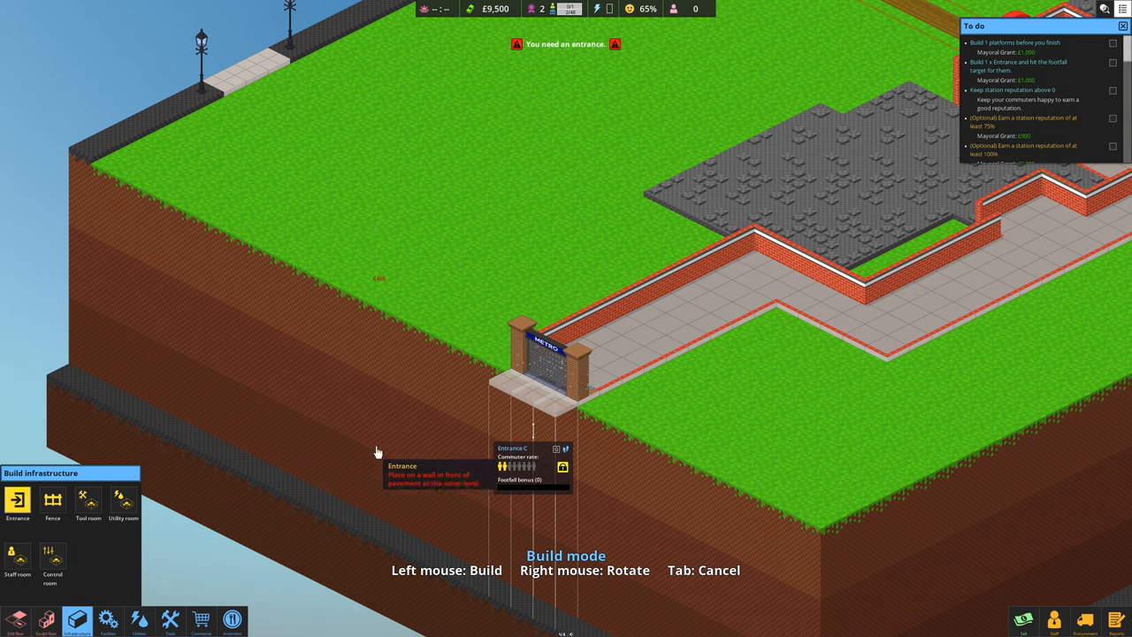
left_click(106, 619)
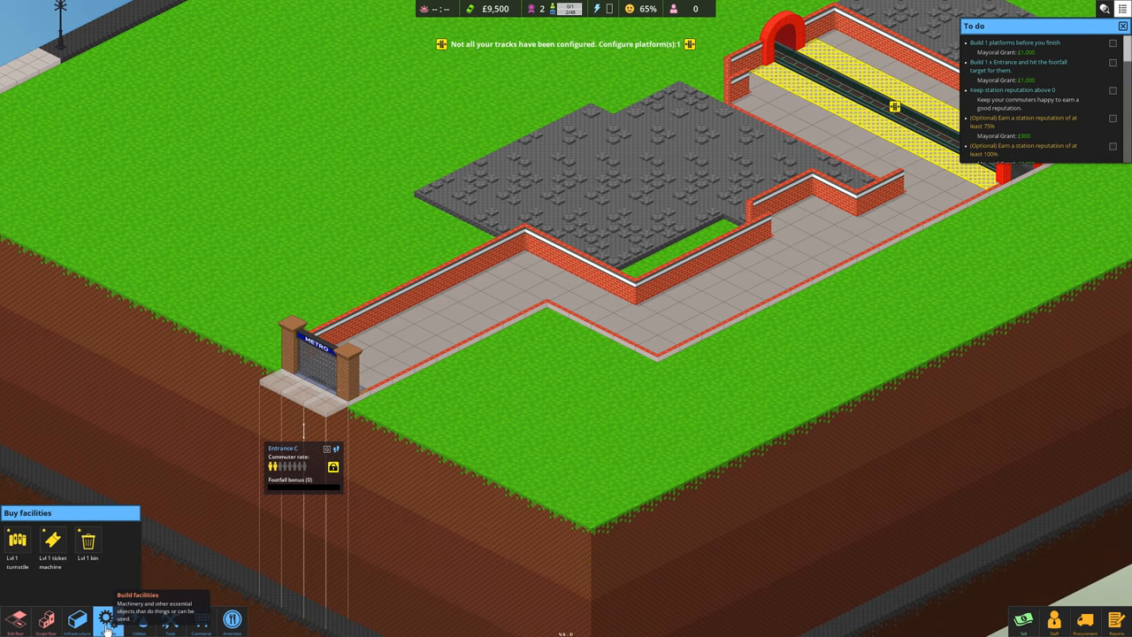
Install a Lvl 1 ticket machine and Lvl 1 turnstiles in the corridor behind the entrance.
left_click(53, 539)
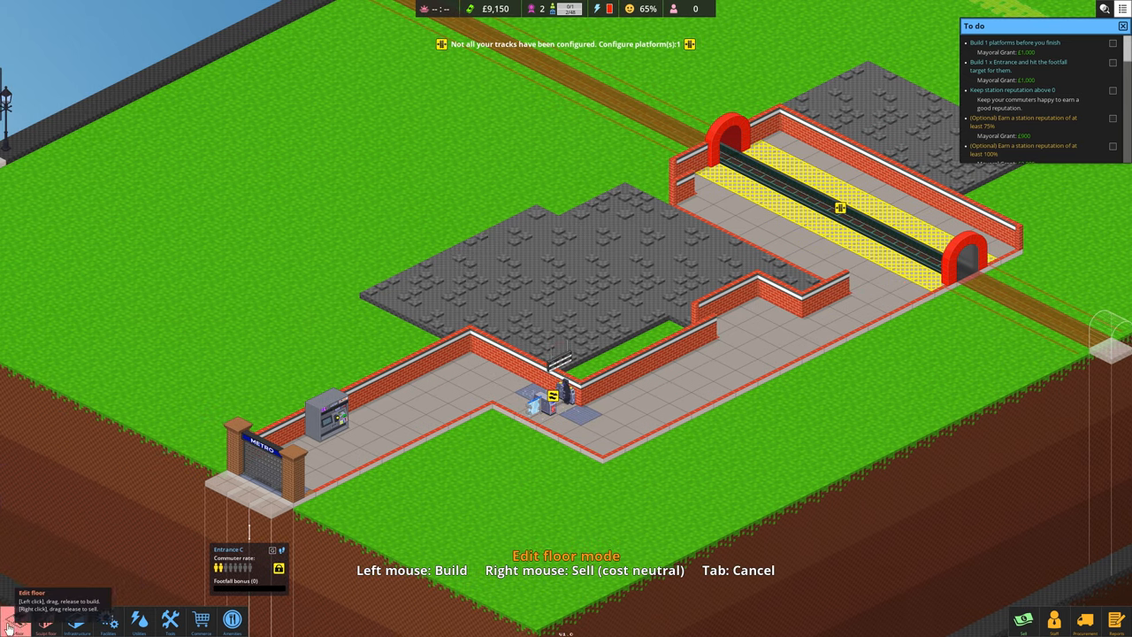
mouse_move(534, 456)
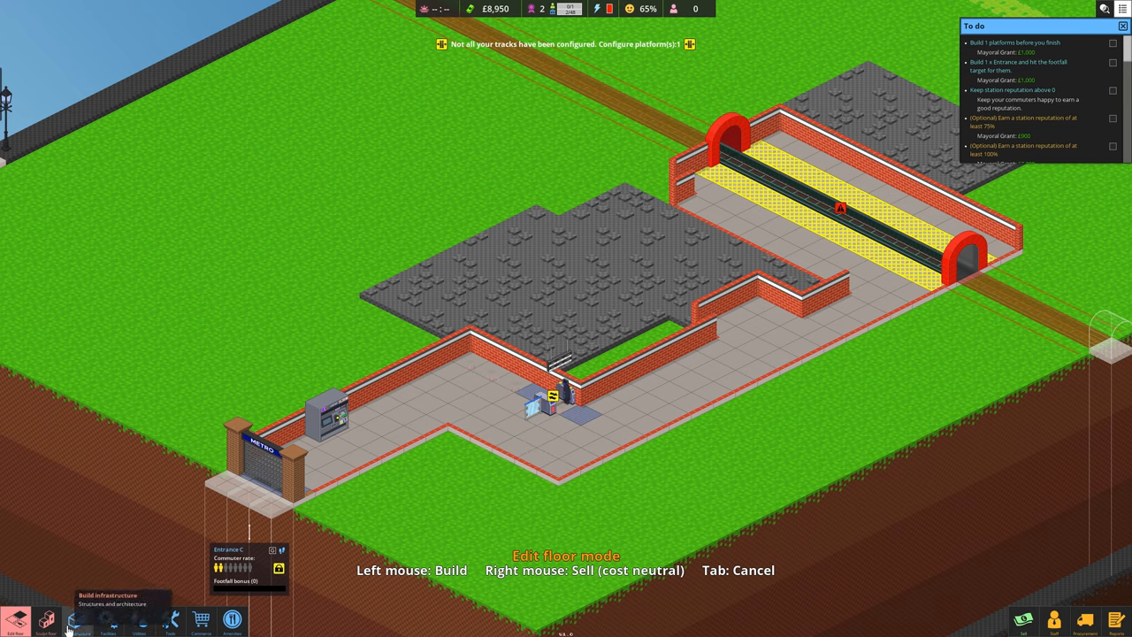
left_click(108, 619)
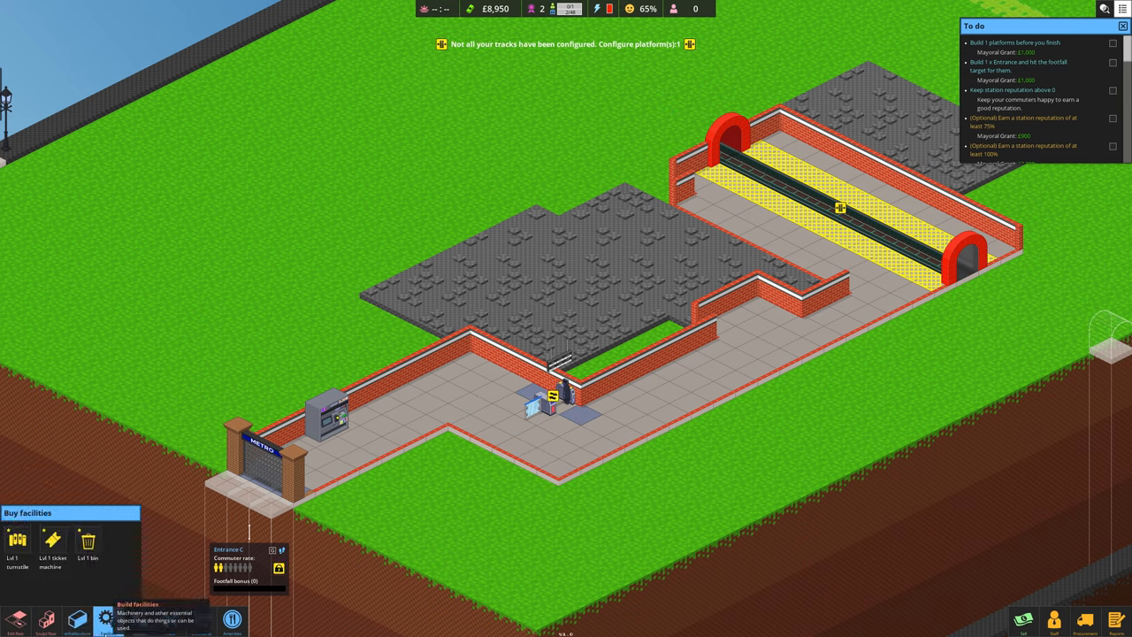
left_click(18, 541)
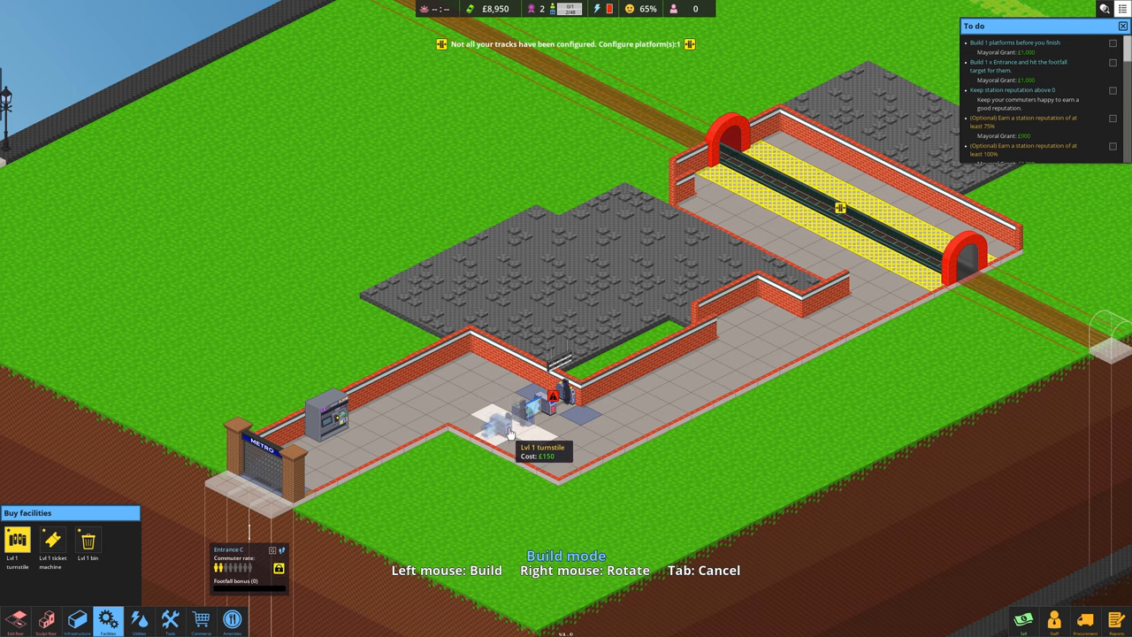
left_click(509, 431)
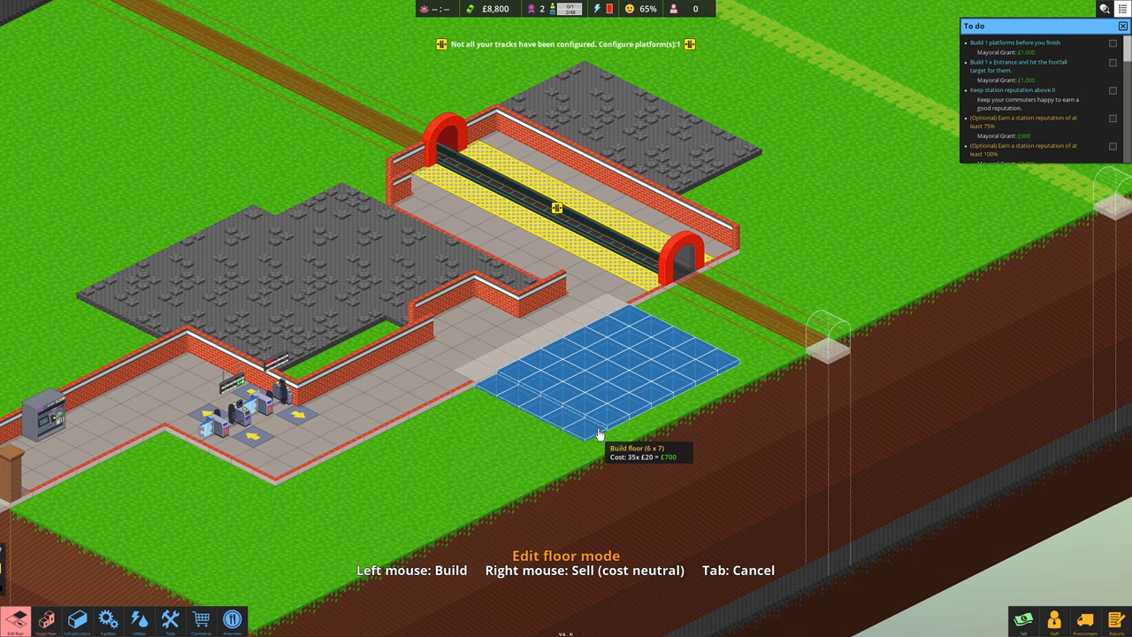
mouse_move(646, 410)
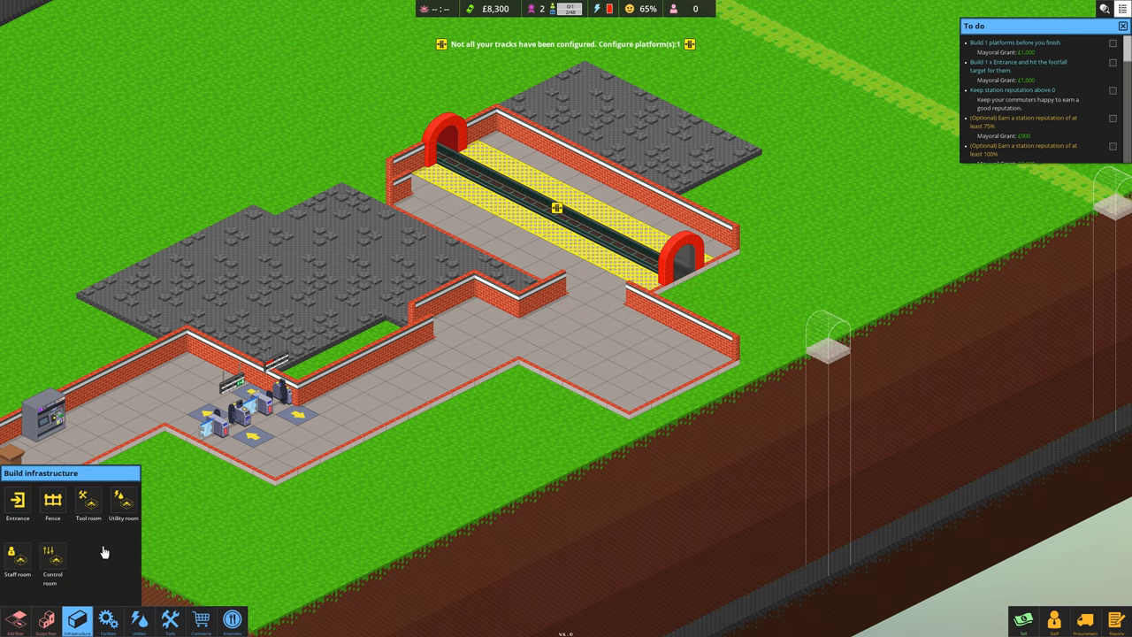
Build a staff room so the station can operate with trains serving passengers.
left_click(124, 503)
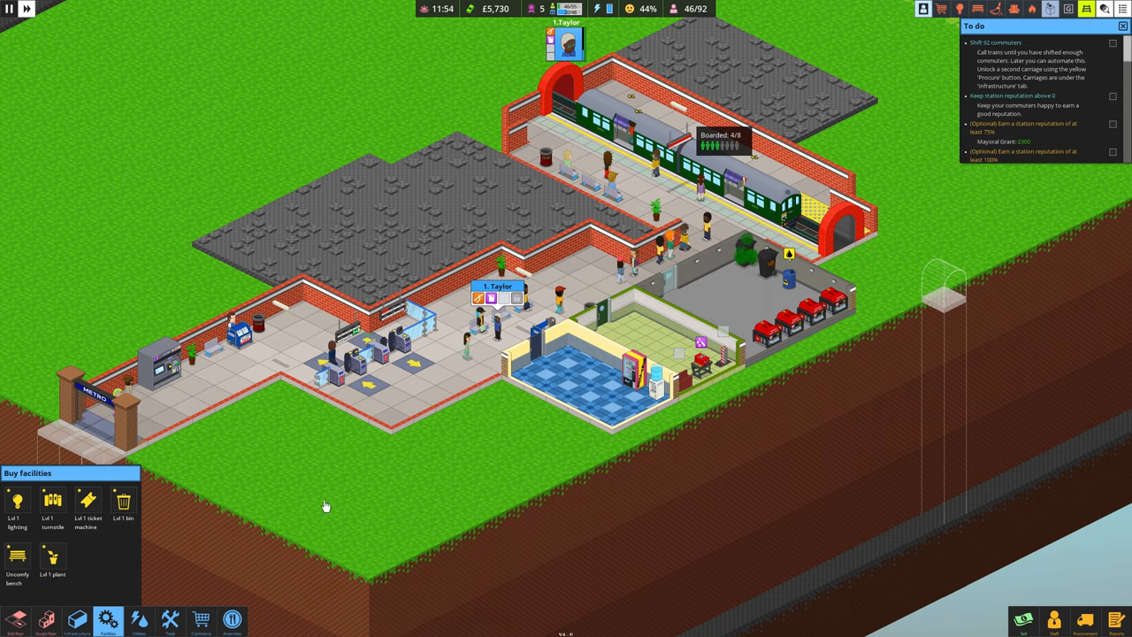
Show the facilities unlock tree with 5 current bonds and 28 available.
left_click(18, 557)
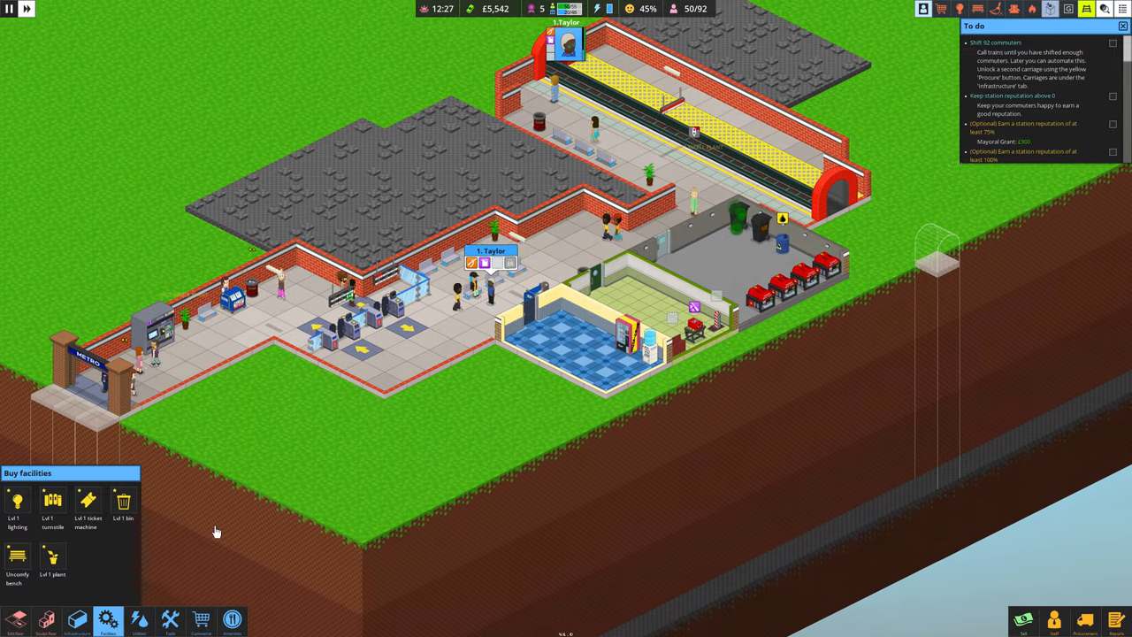
left_click(138, 619)
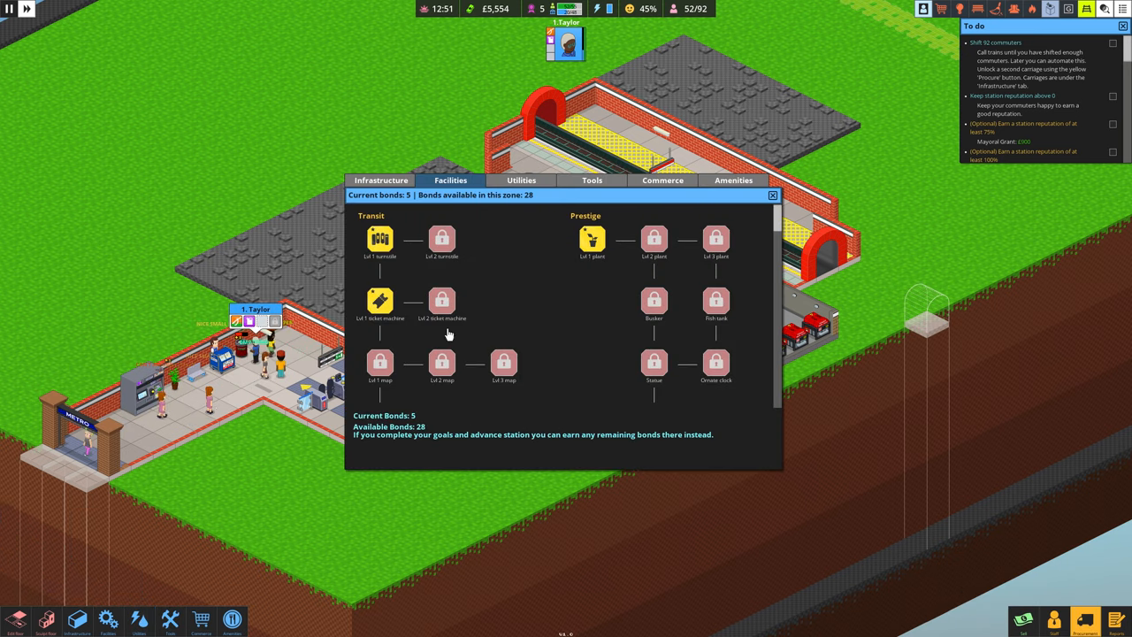
Close the tech tree and bring up Manage staff on the Job priorities tab.
left_click(591, 180)
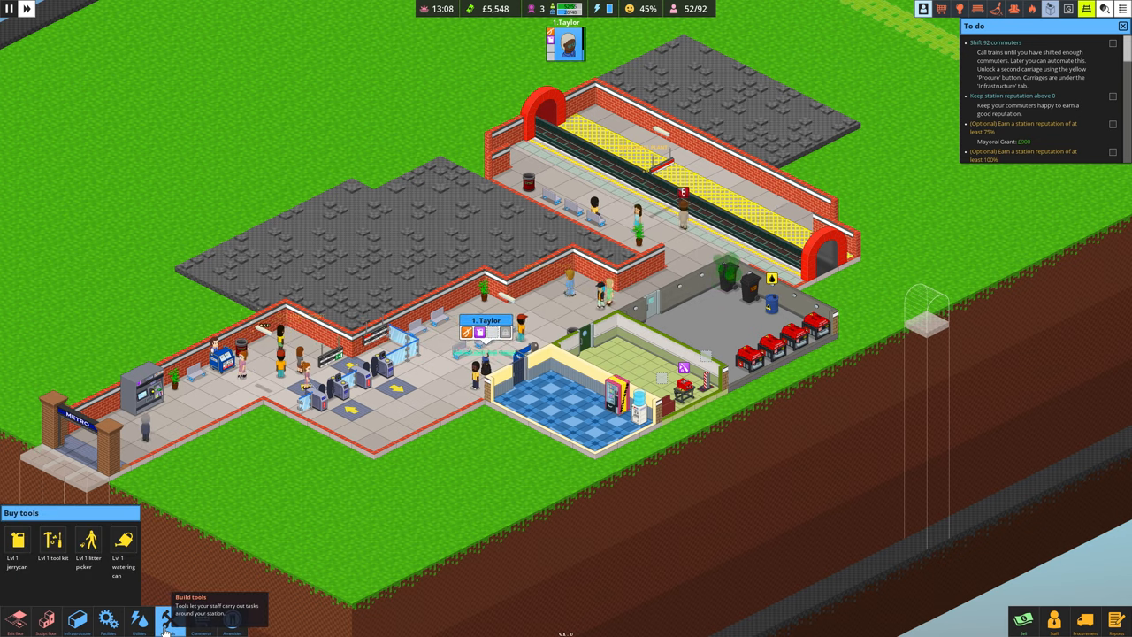
left_click(123, 541)
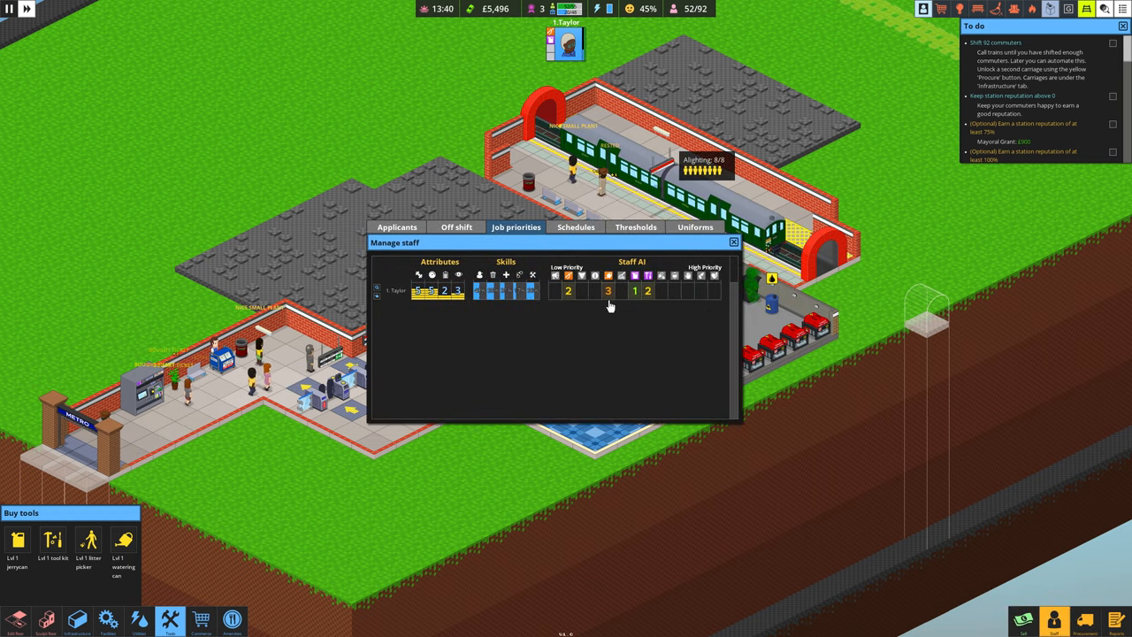
Close, reopen and close the staff job priorities overview, returning to the station view.
left_click(732, 241)
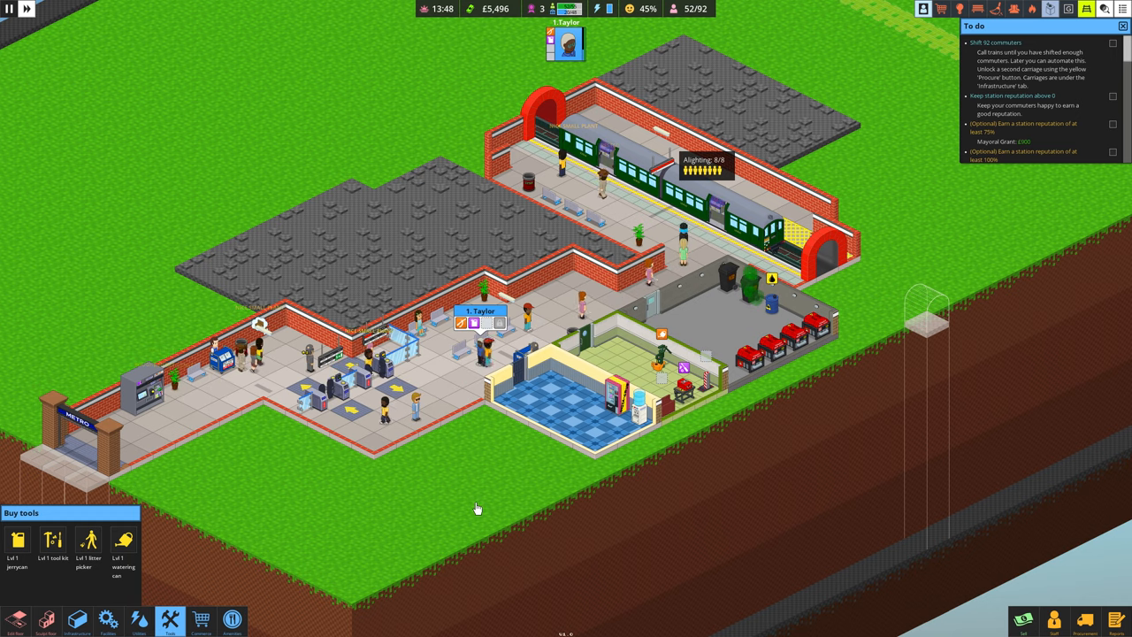
left_click(169, 619)
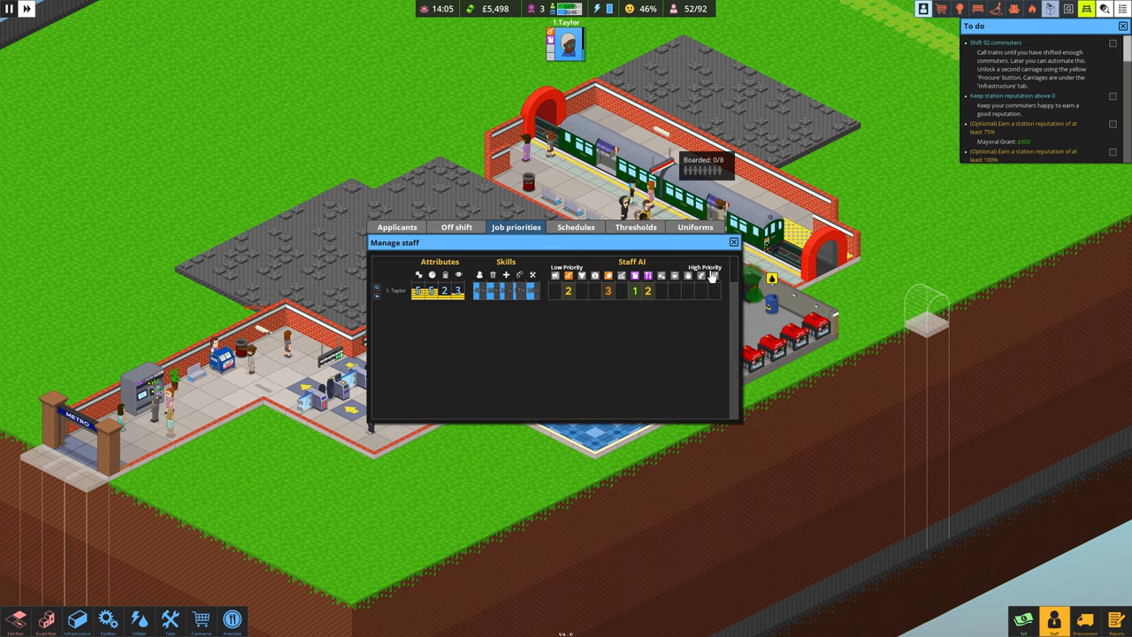
left_click(734, 242)
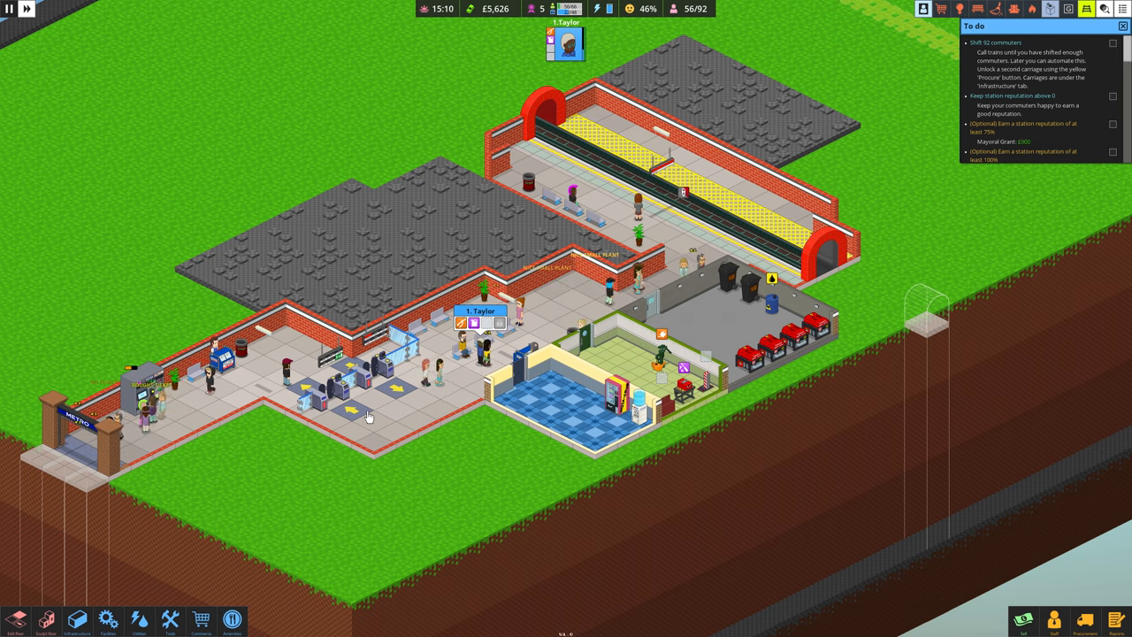
mouse_move(400, 467)
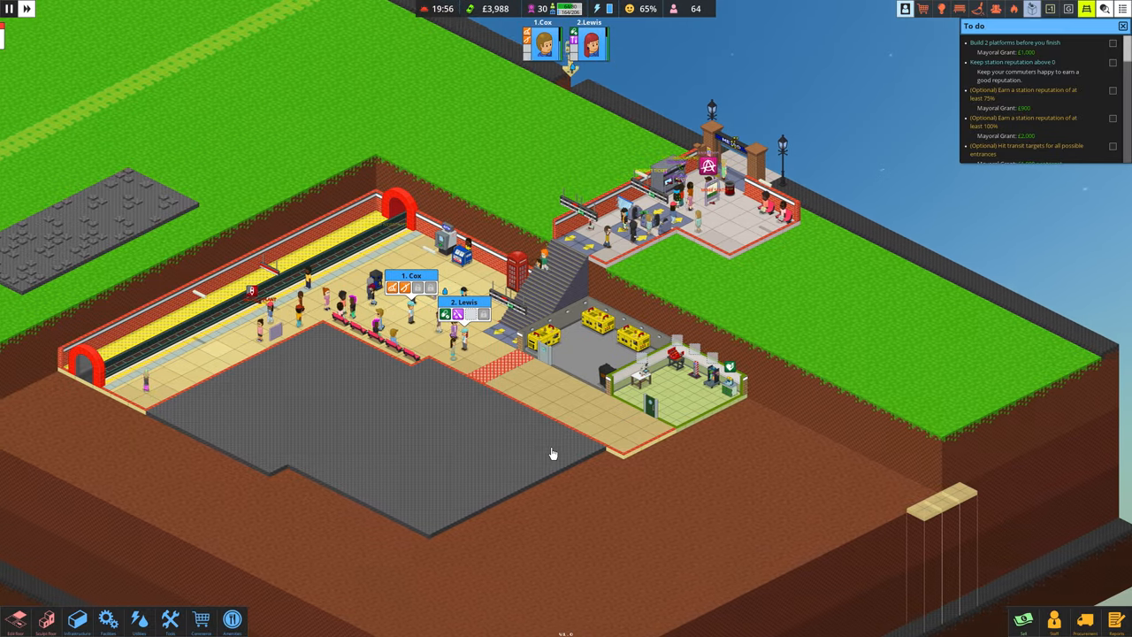
Review the off-shift staff list in Manage staff and bring a worker on shift.
key("space")
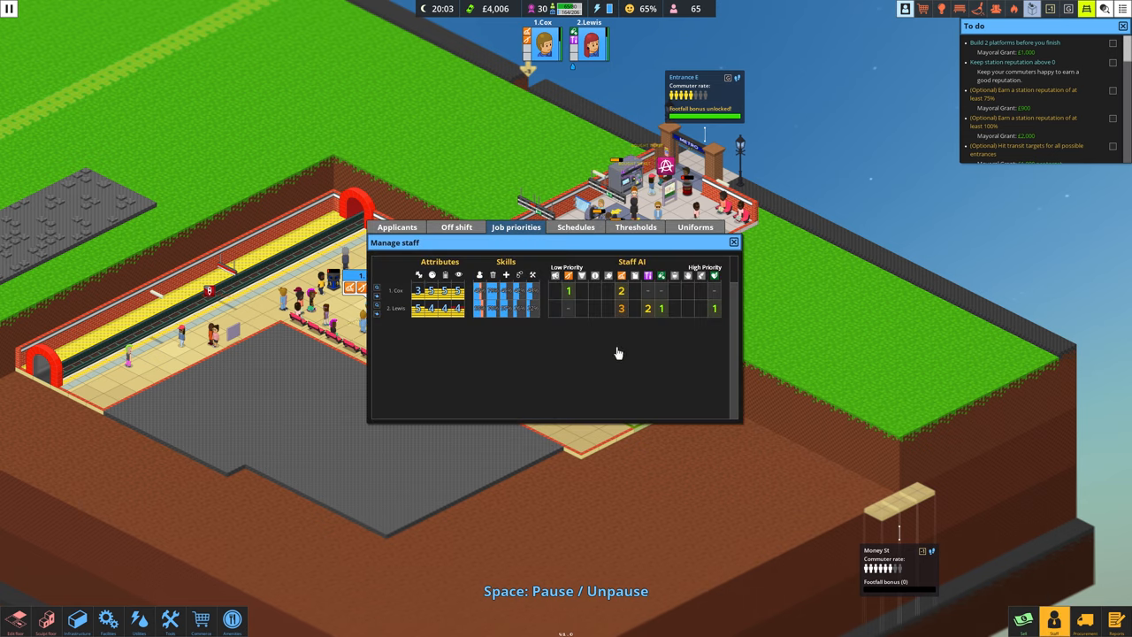
left_click(456, 226)
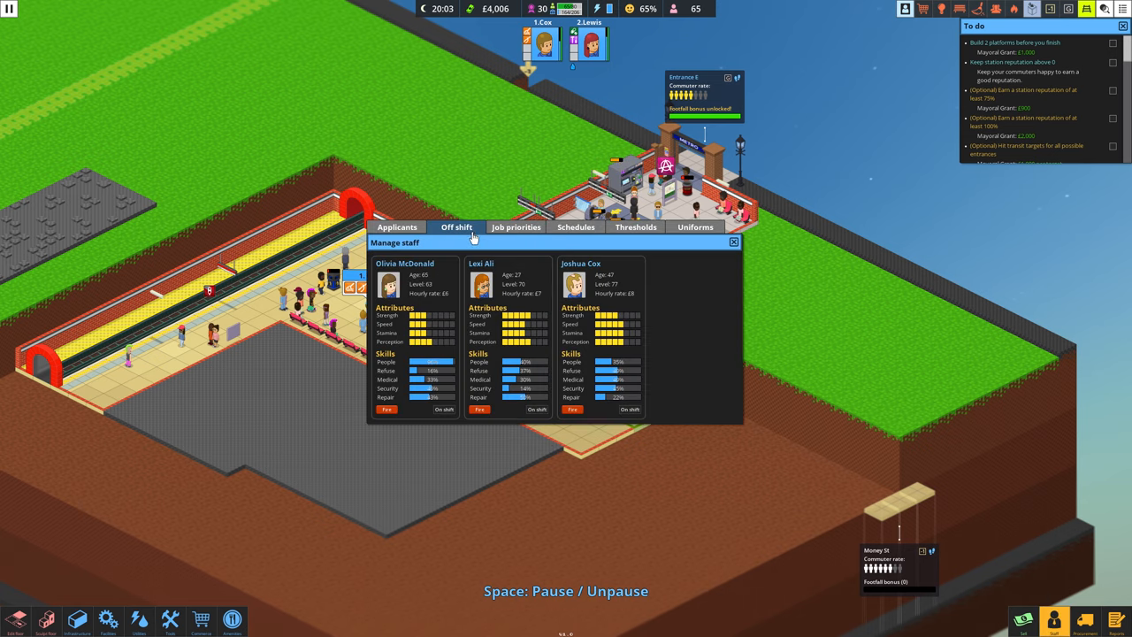
mouse_move(470, 241)
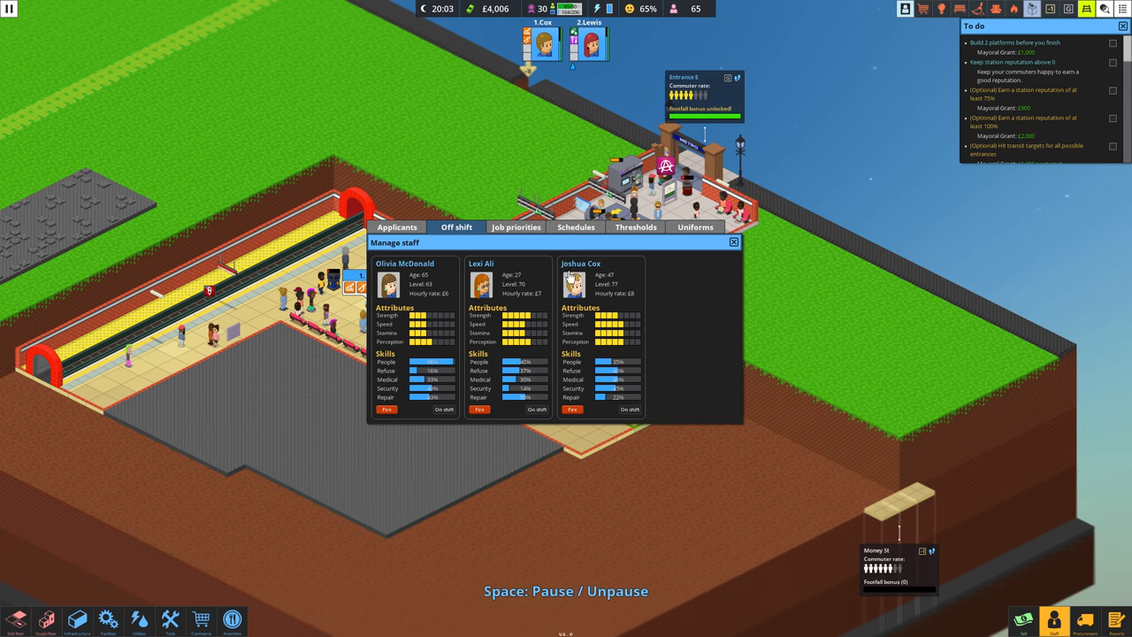
mouse_move(622, 408)
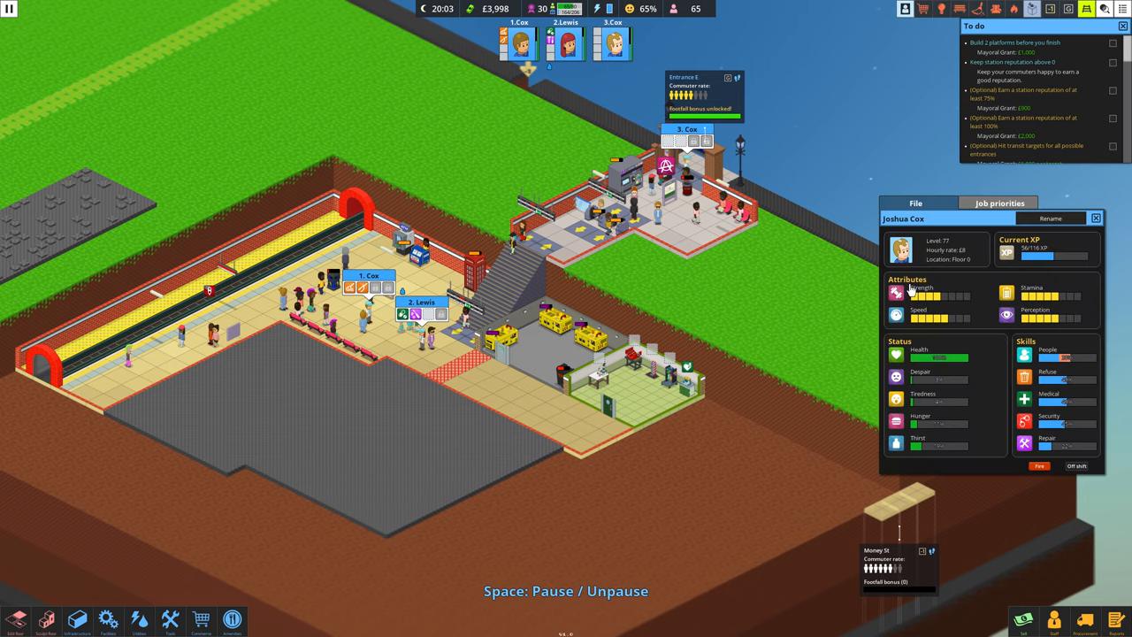
left_click(999, 202)
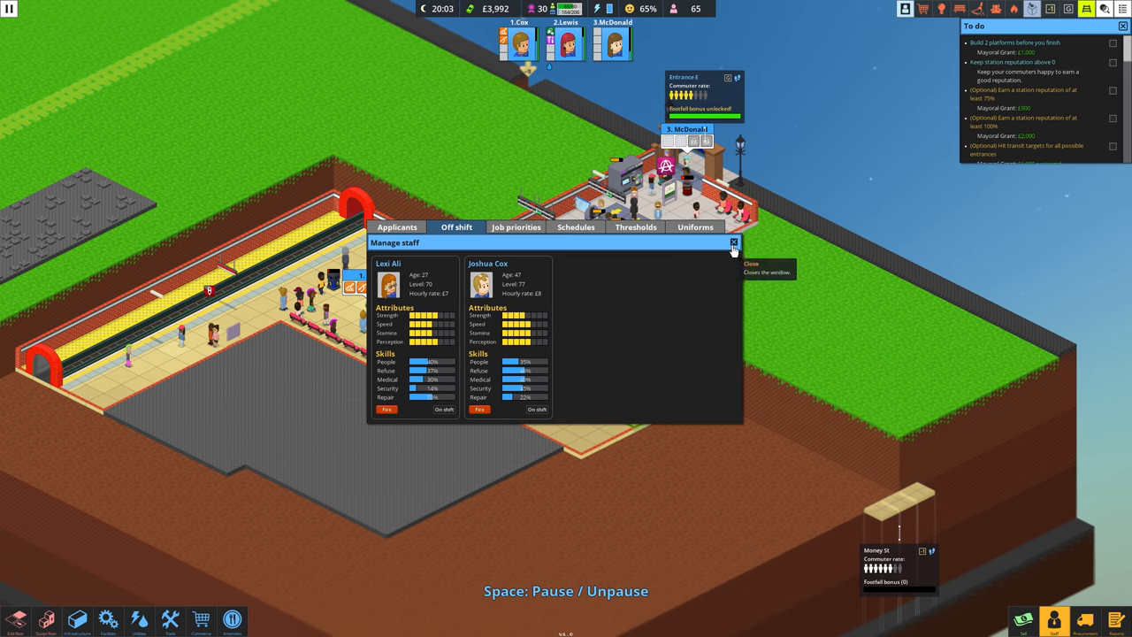
left_click(734, 242)
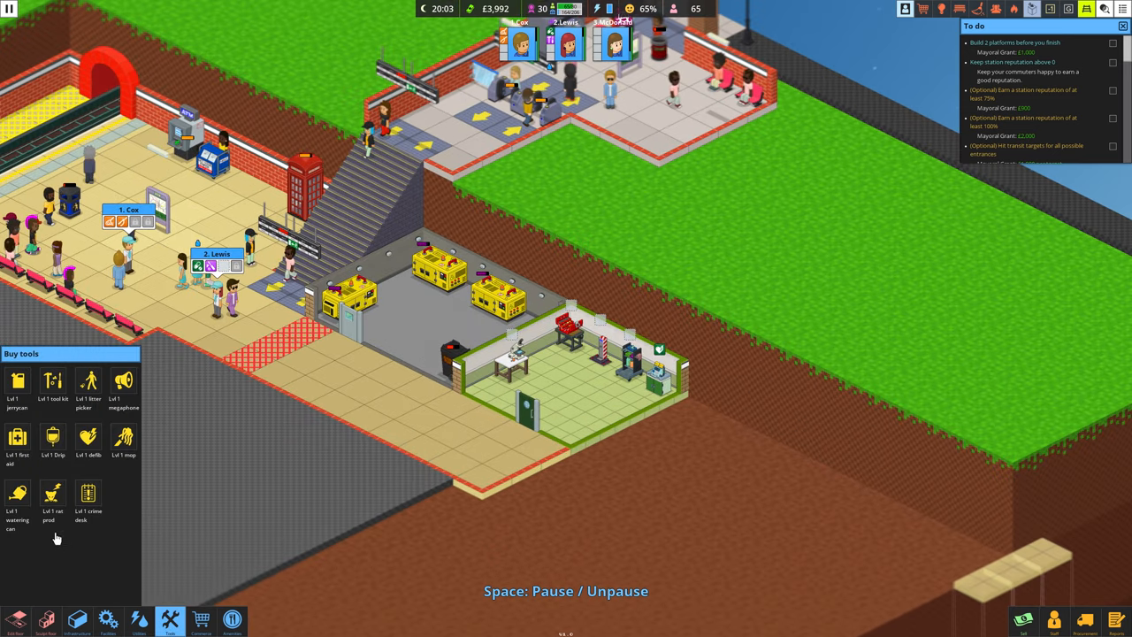
mouse_move(89, 438)
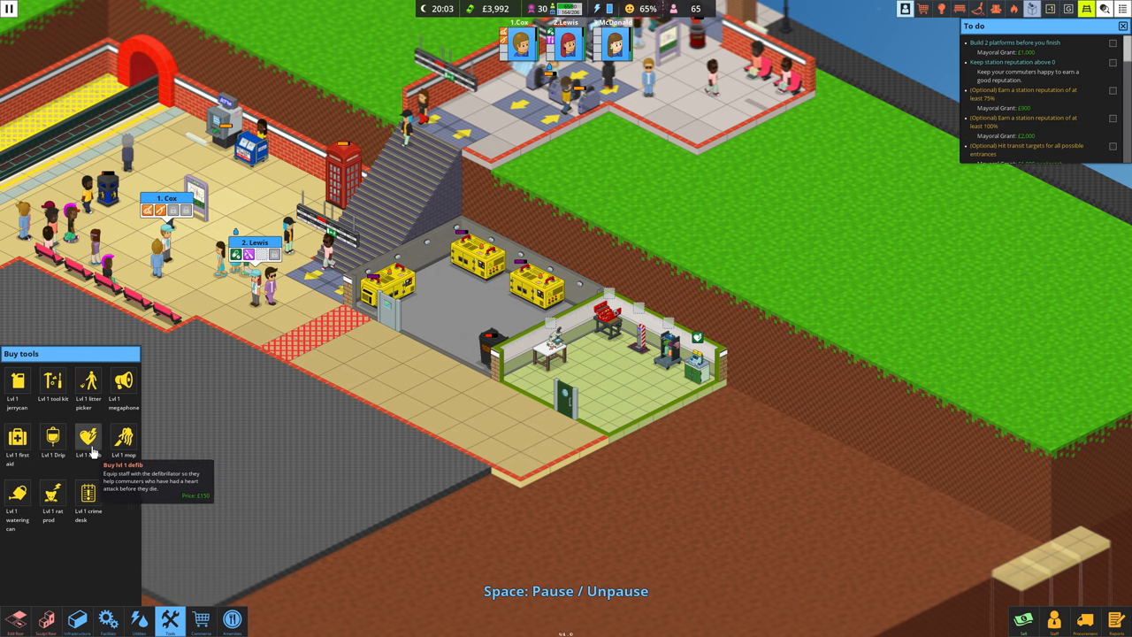
Bring up the Buy tools panel to choose a staff tool.
left_click(86, 499)
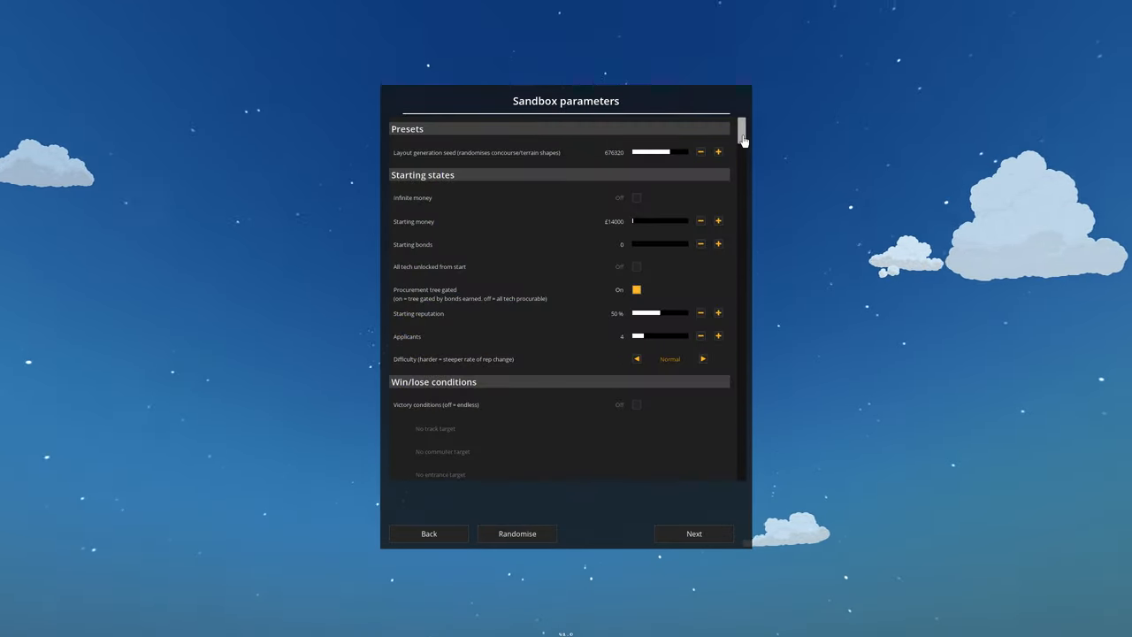
Review the Terrain and Pavement access sandbox settings and continue with Next.
scroll("down", 3)
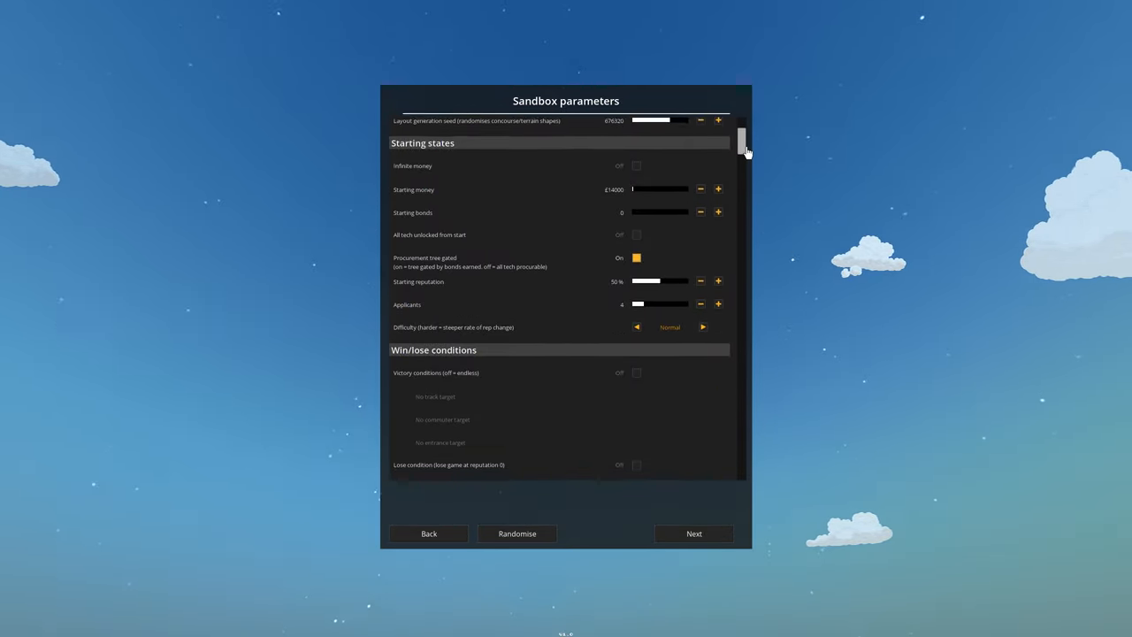
scroll("down", 3)
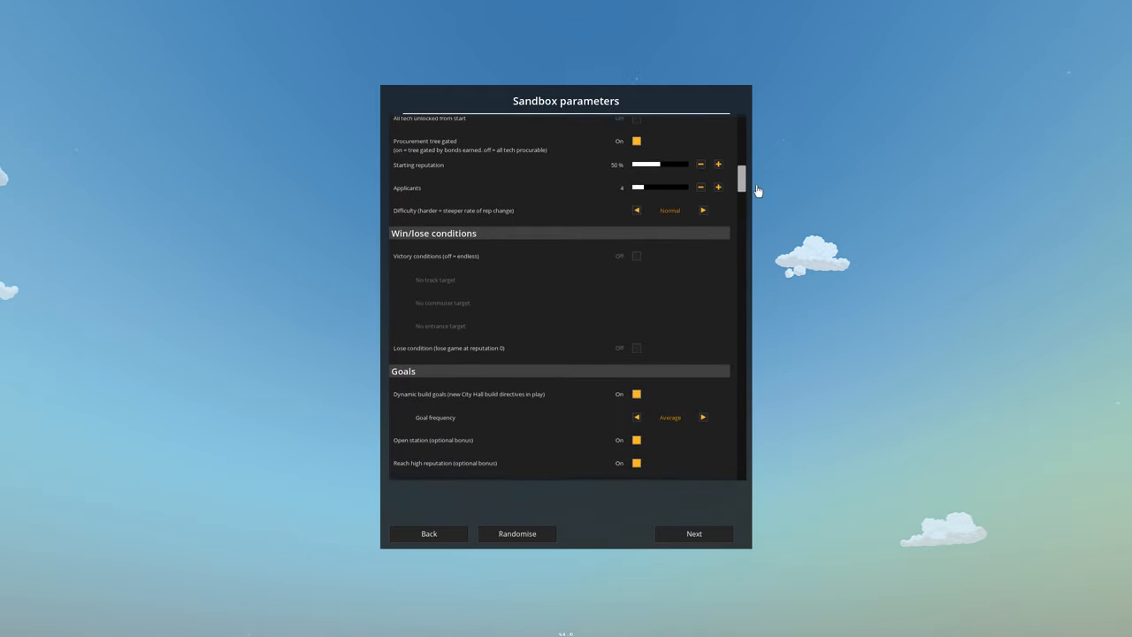
scroll("down", 3)
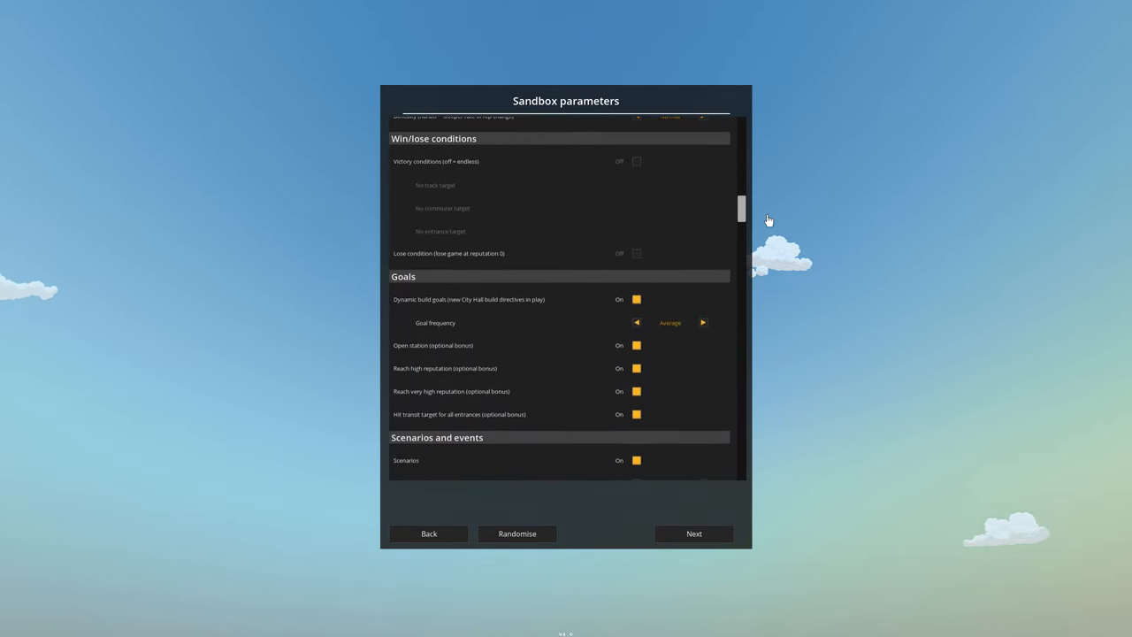
scroll("down", 3)
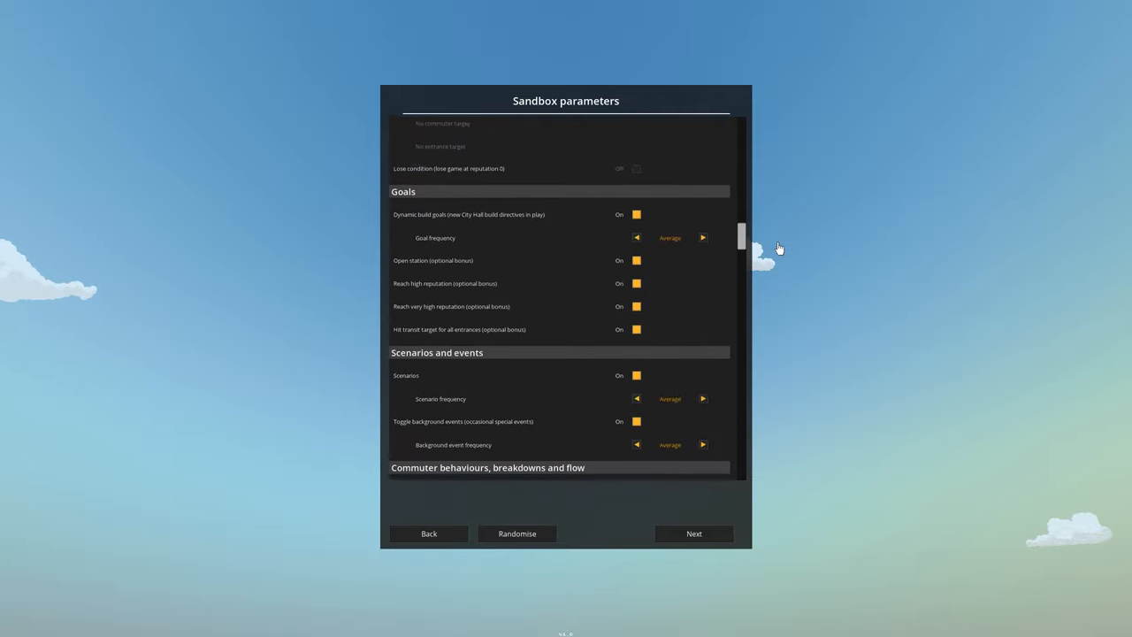
scroll("down", 3)
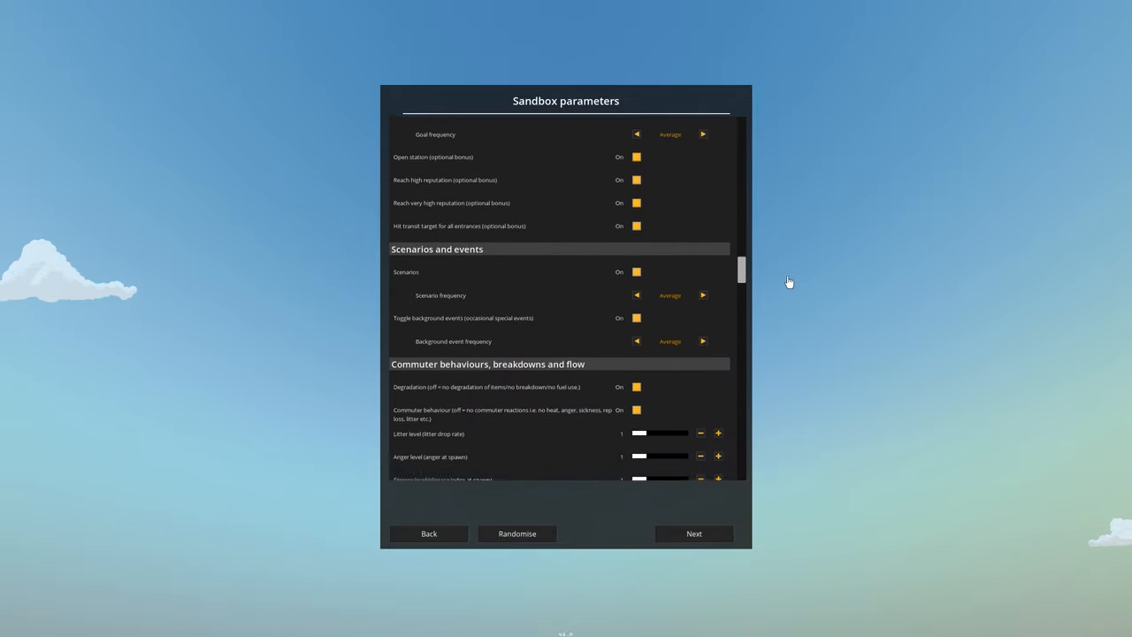
scroll("down", 3)
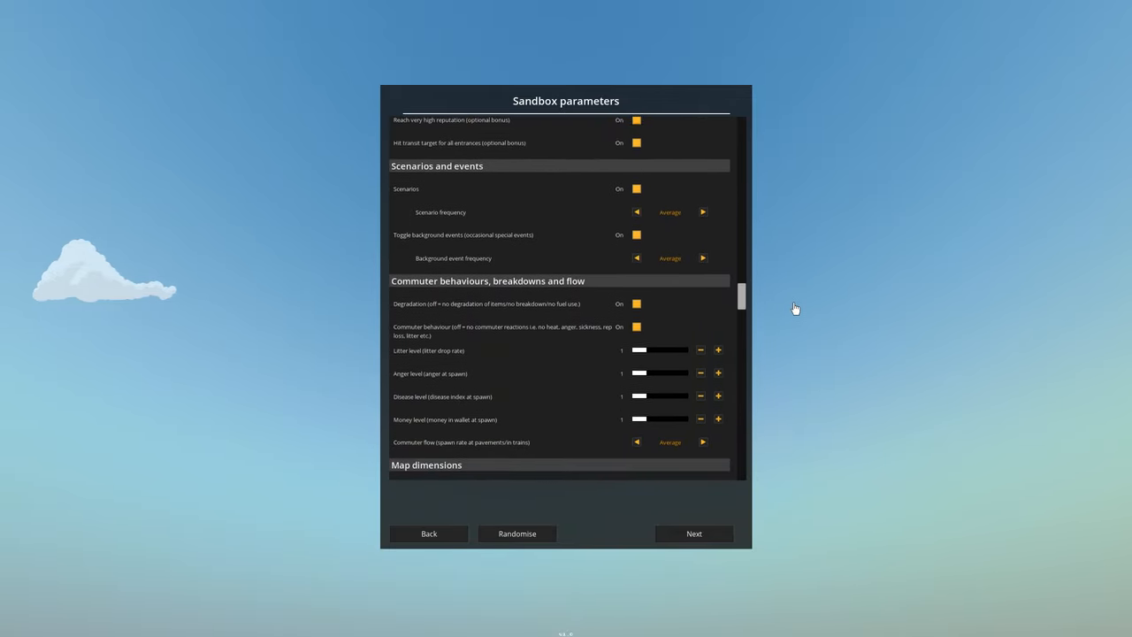
scroll("down", 3)
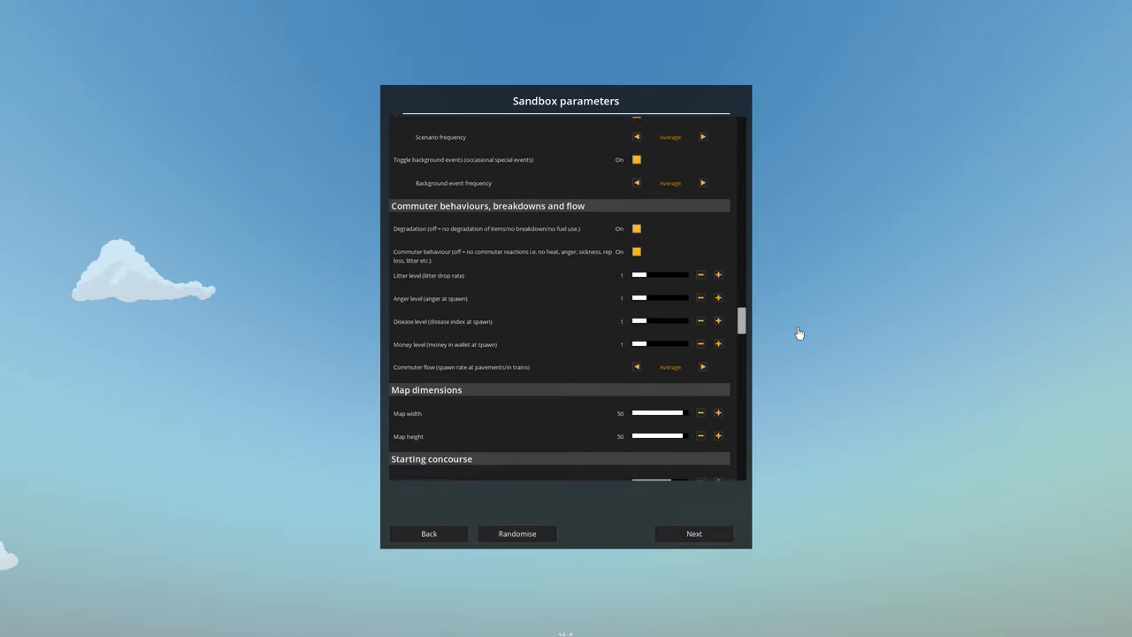
scroll("down", 3)
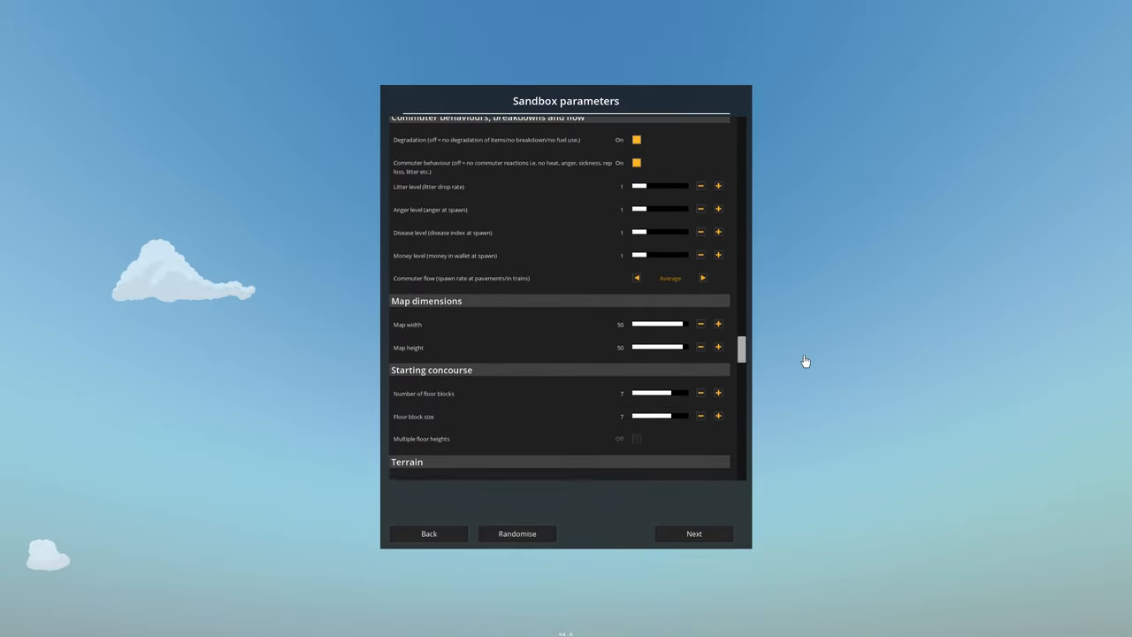
scroll("down", 3)
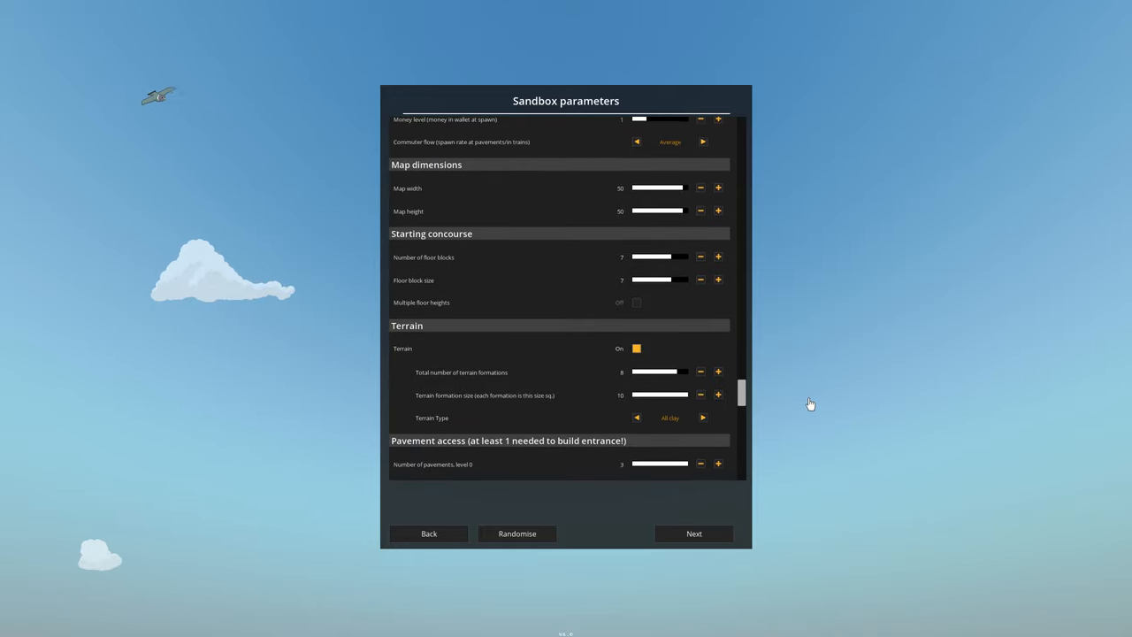
scroll("down", 3)
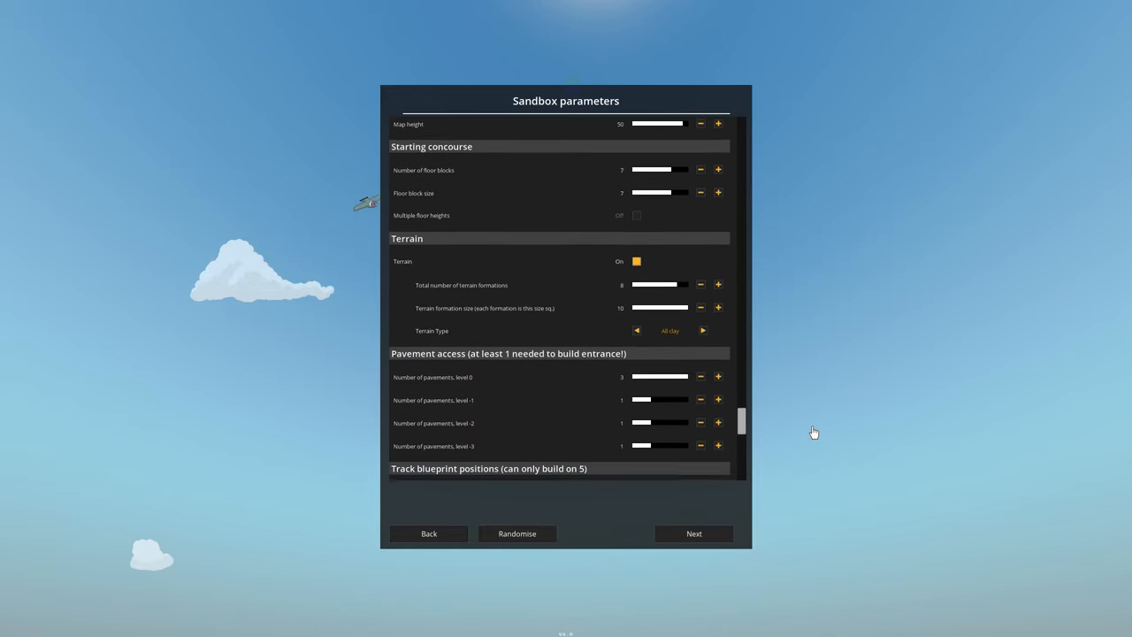
left_click(693, 534)
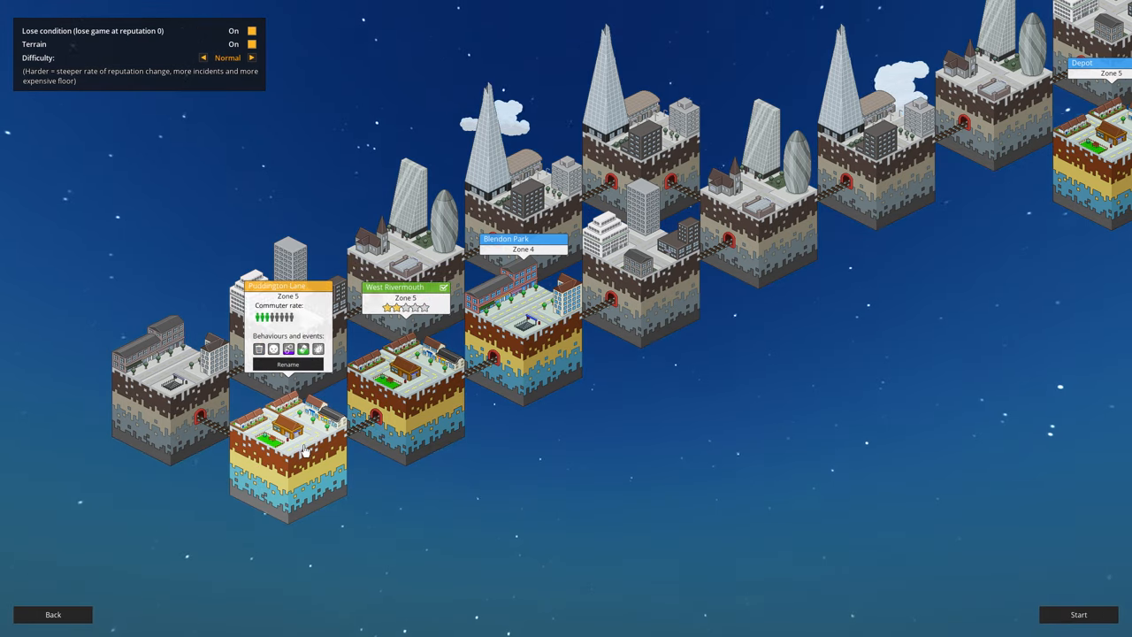
mouse_move(303, 349)
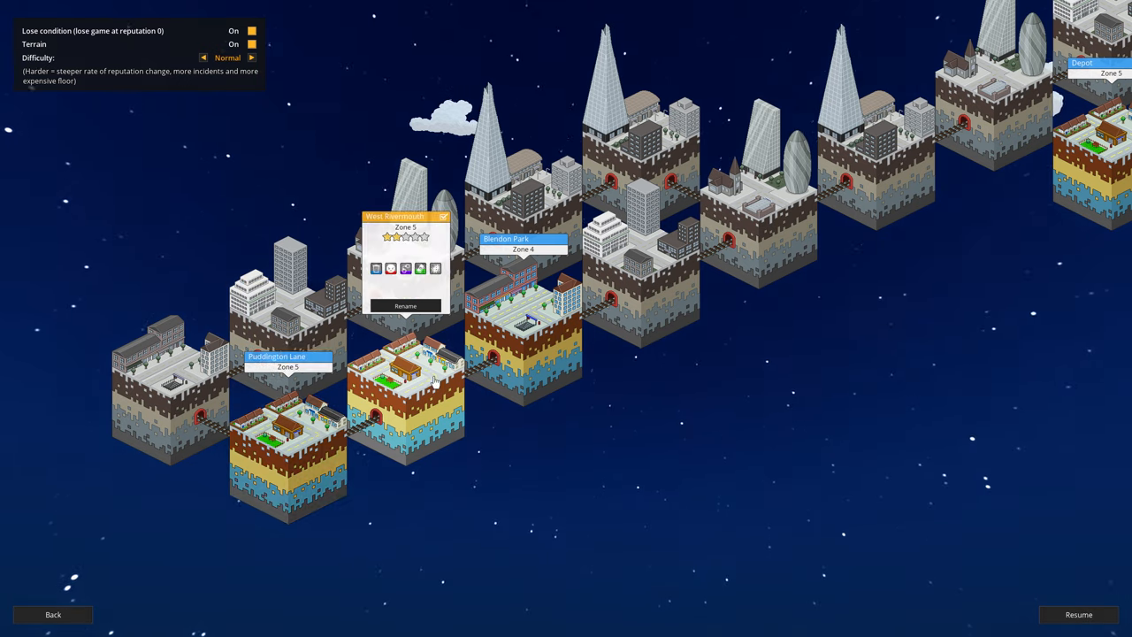
mouse_move(389, 269)
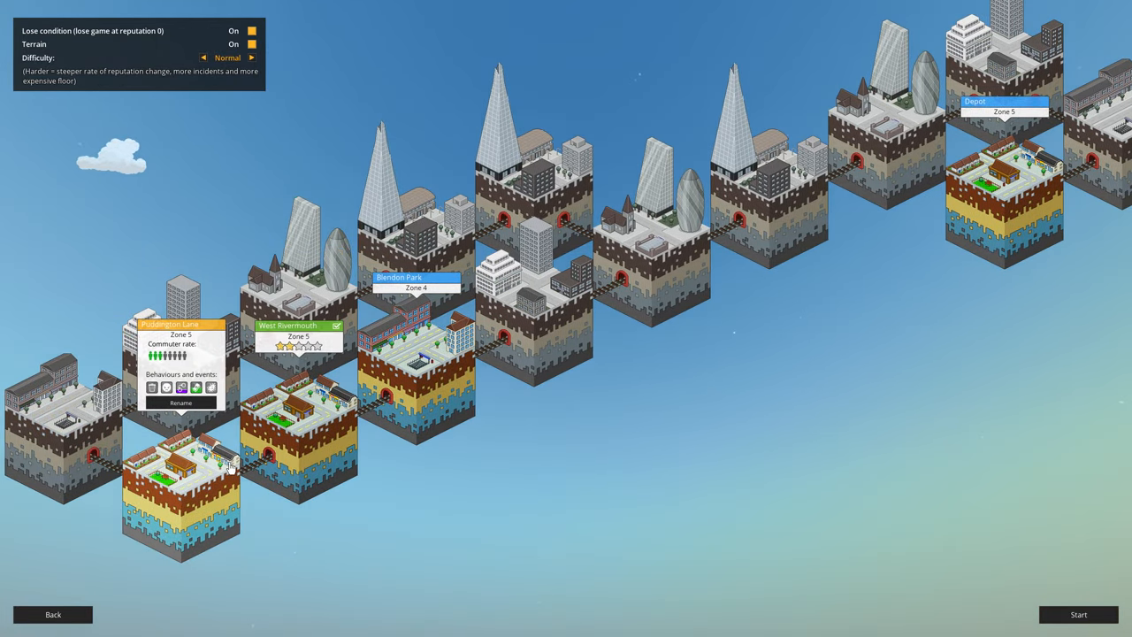
Start playing the chosen station from its card on the network map.
left_click(1079, 614)
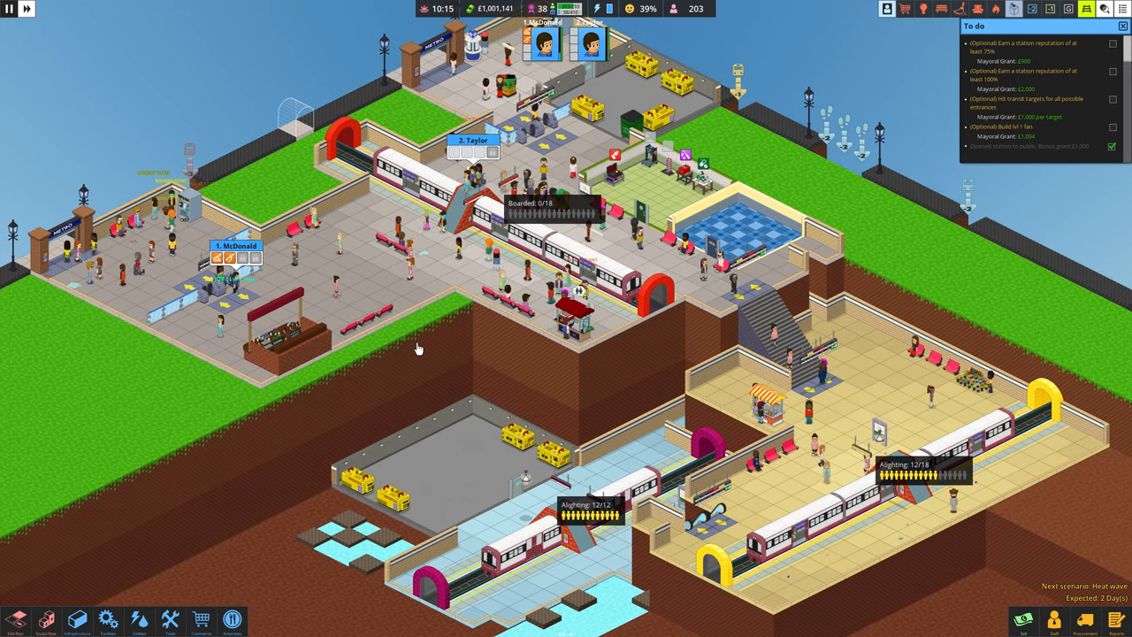
mouse_move(304, 340)
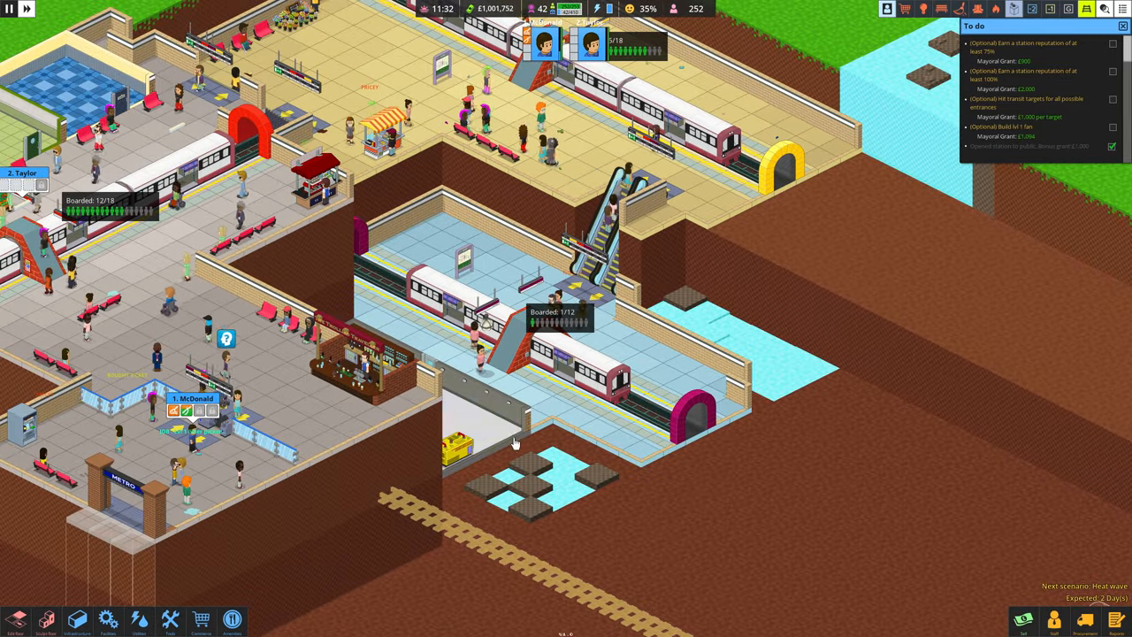
Check the Buy facilities list, then review the station's Reputation report.
left_click(106, 619)
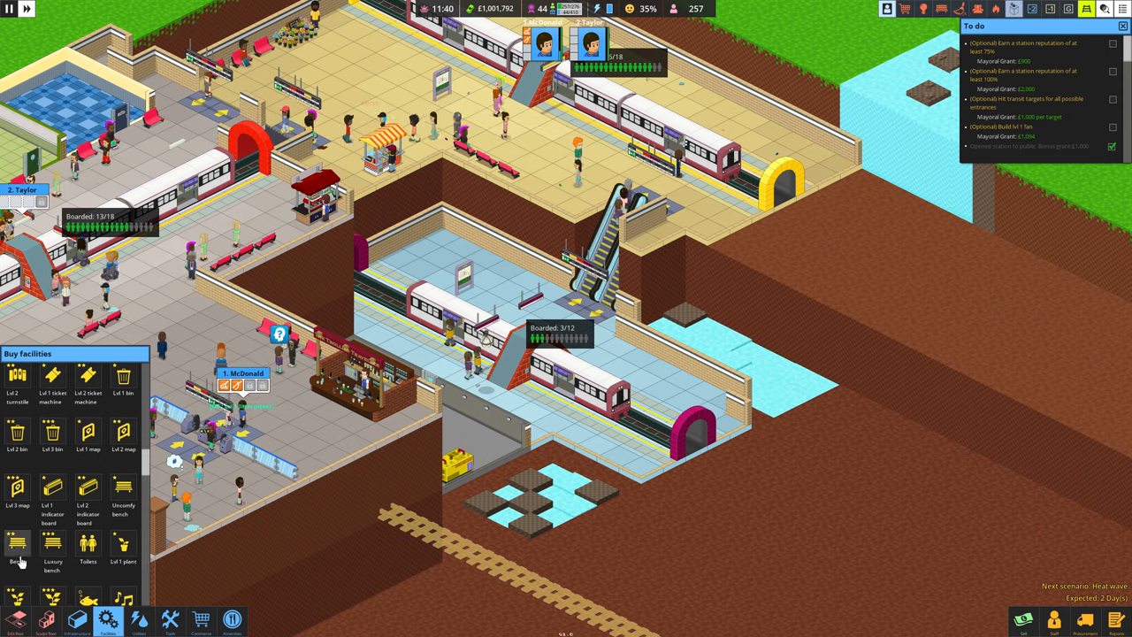
left_click(18, 544)
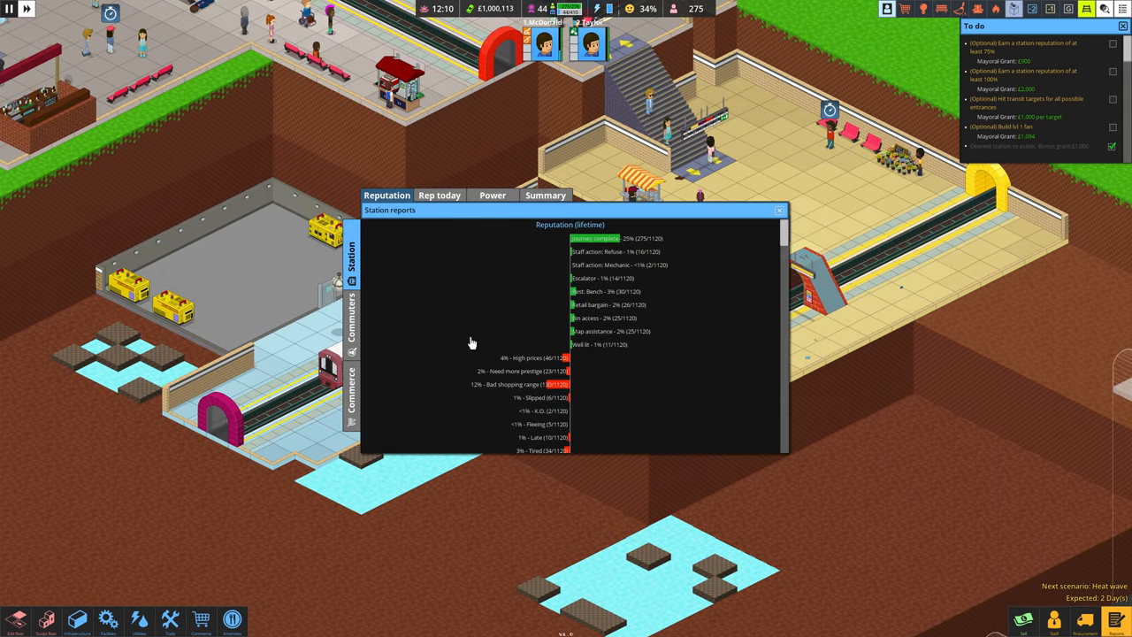
scroll("down", 3)
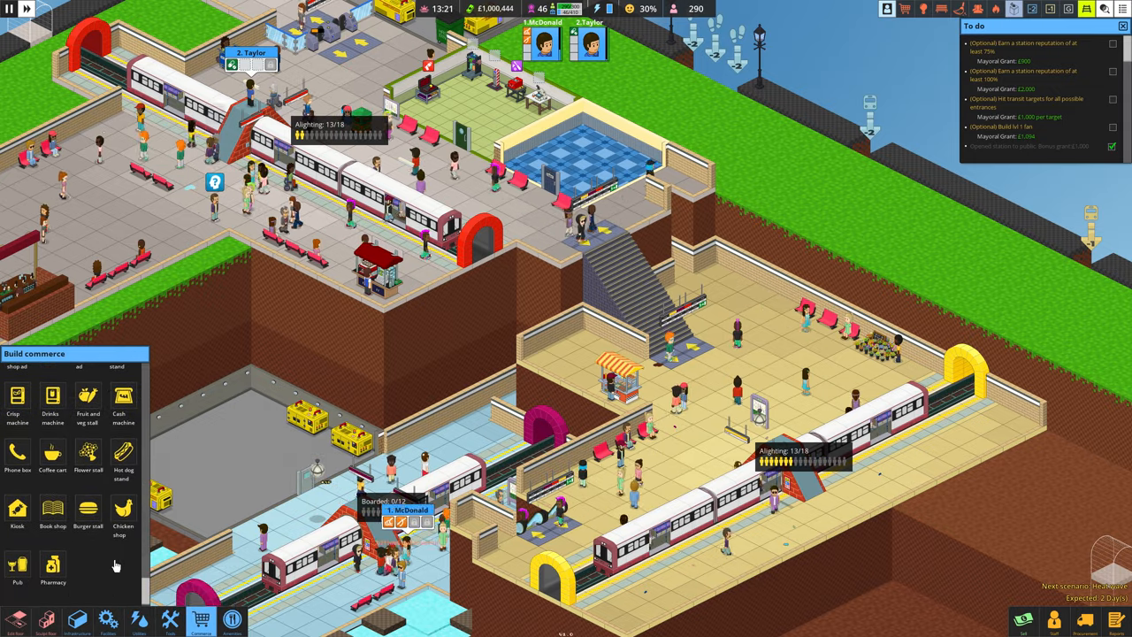
Show the Refuse heatmap, then Thermal imaging with floor focus on level 0 only.
left_click(230, 619)
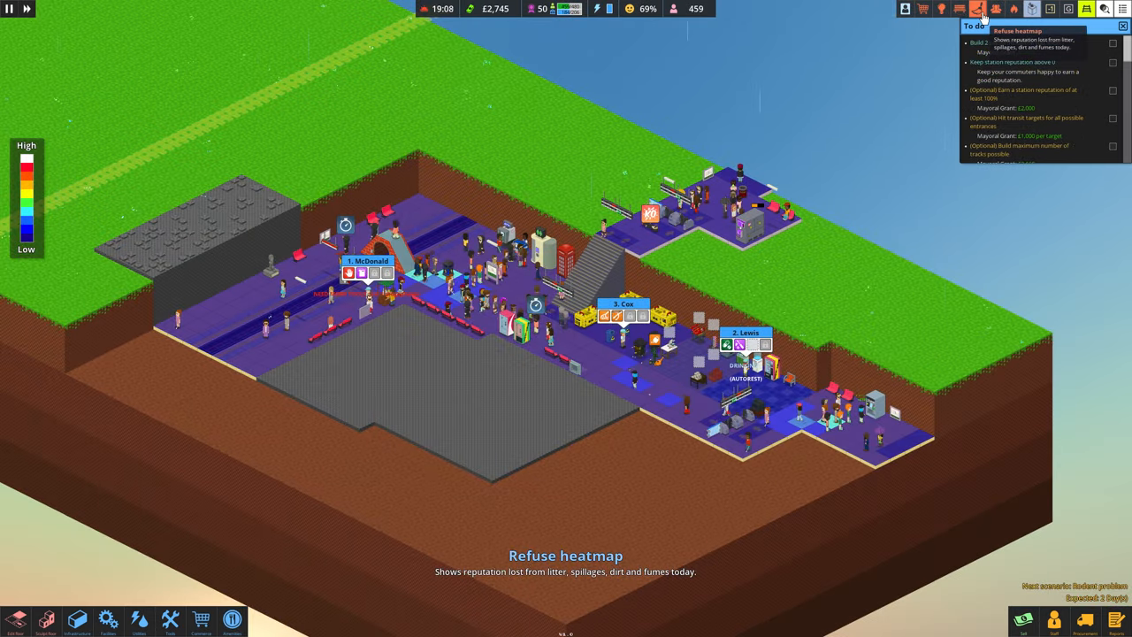
left_click(994, 9)
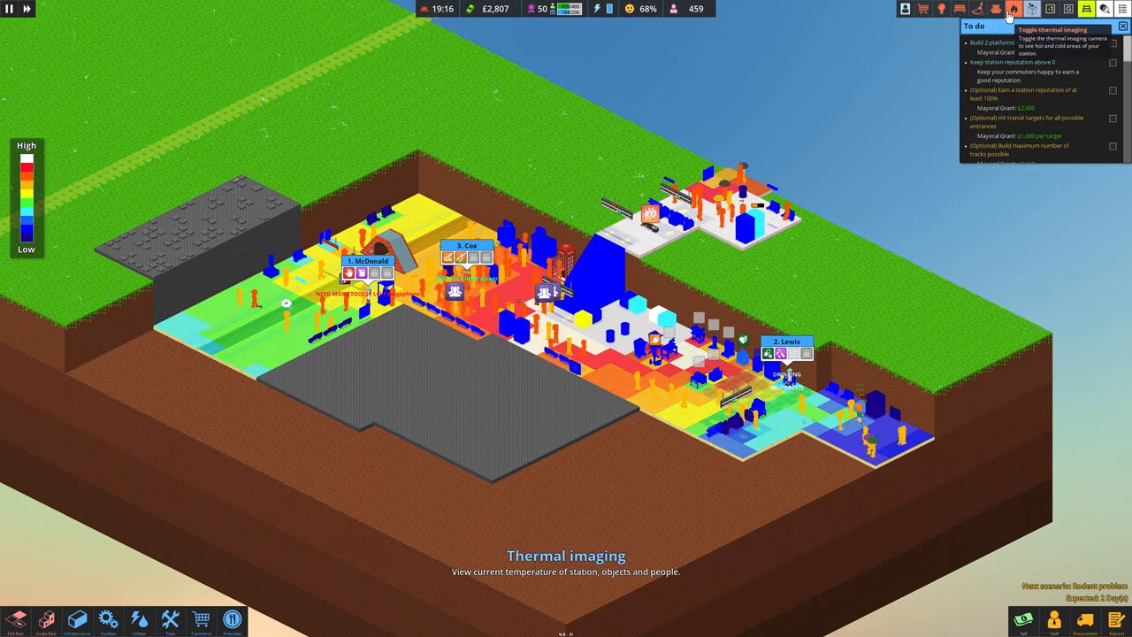
left_click(1050, 9)
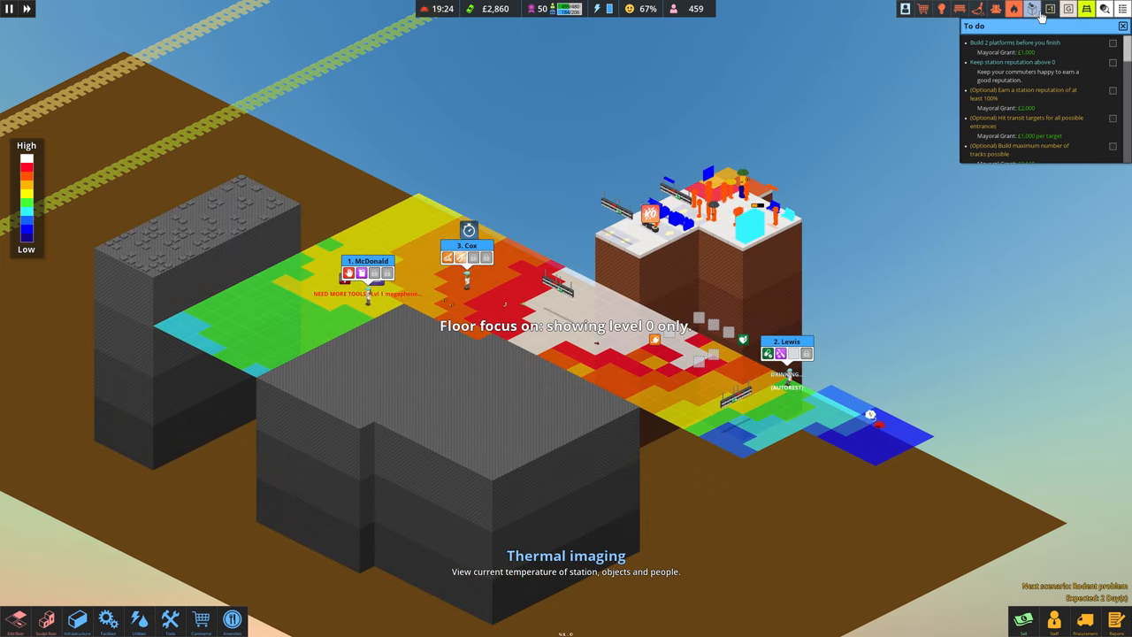
left_click(1068, 9)
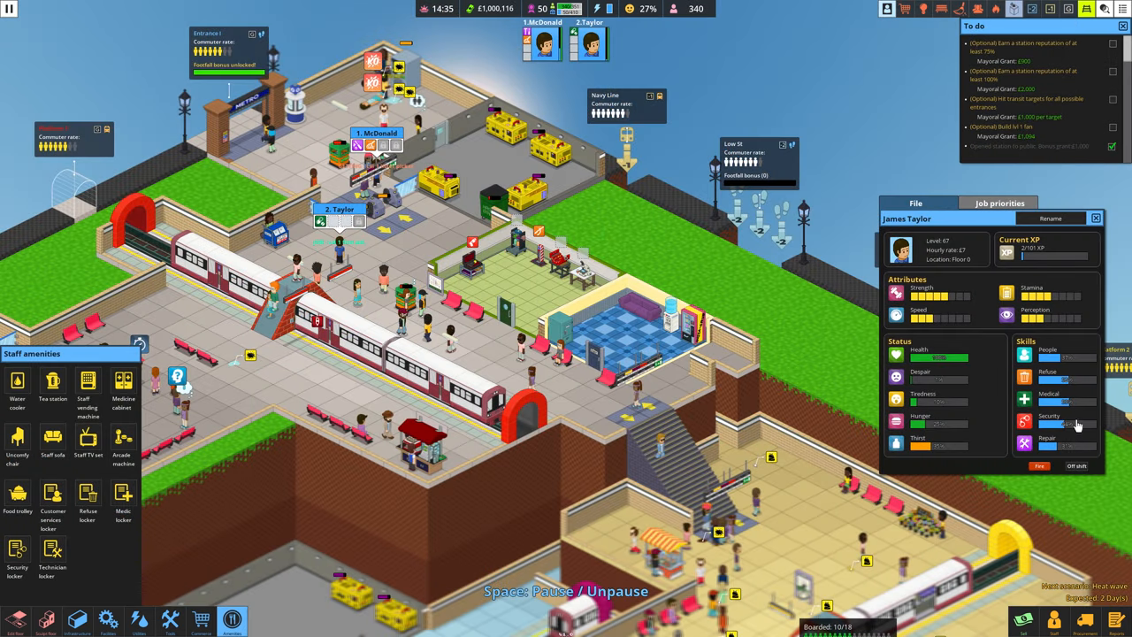
Select a staff member and toggle their Job priorities schedule cells and switch.
left_click(999, 202)
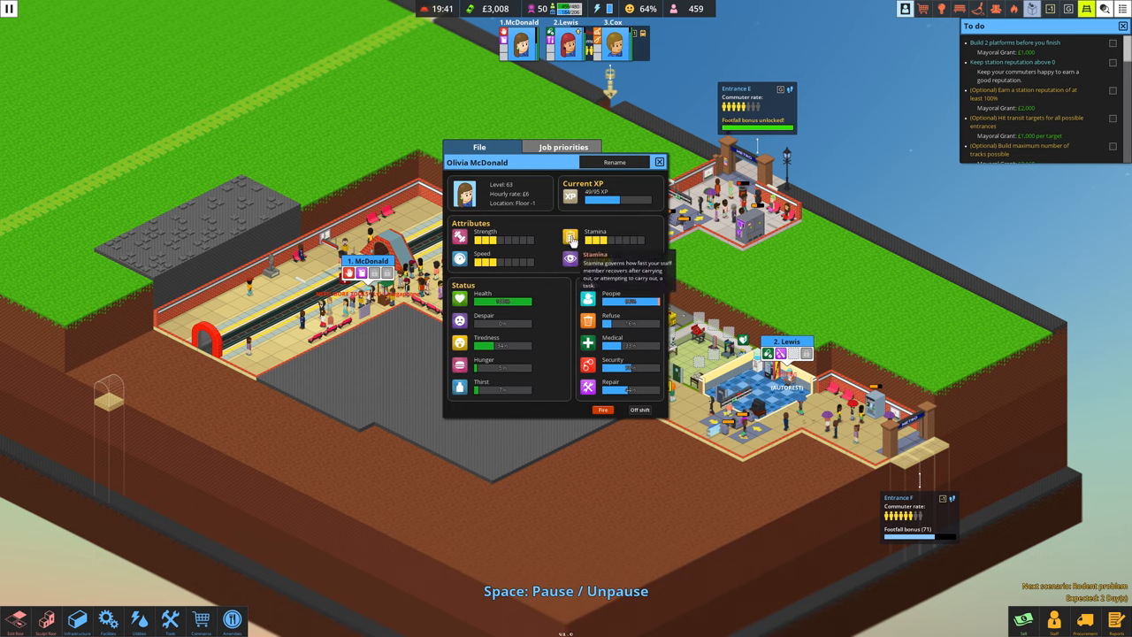
mouse_move(570, 260)
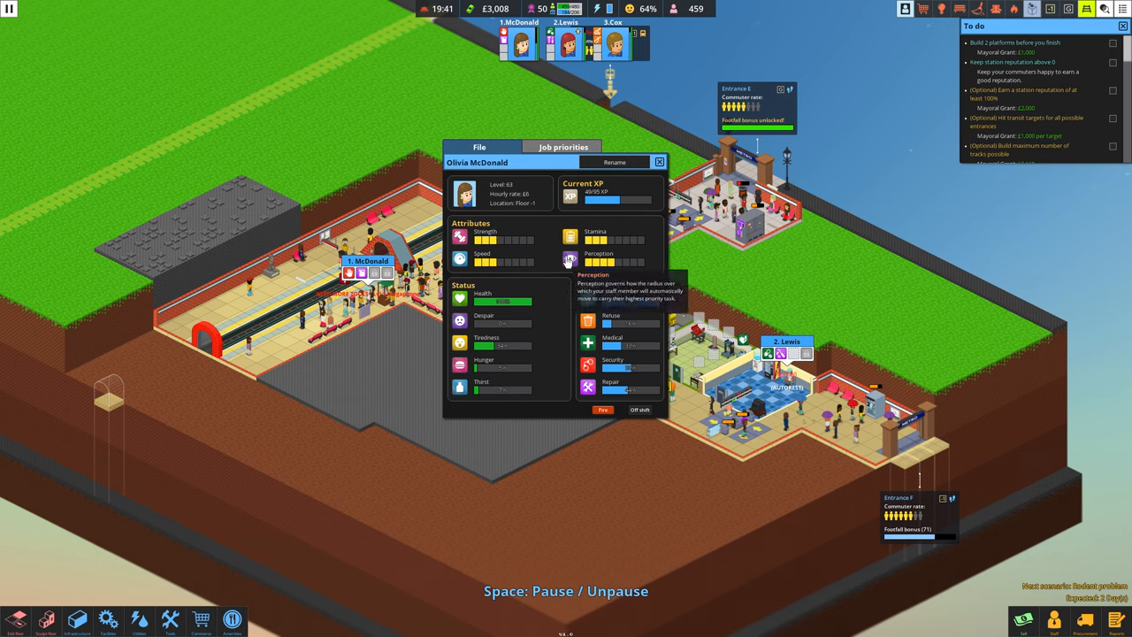
mouse_move(460, 258)
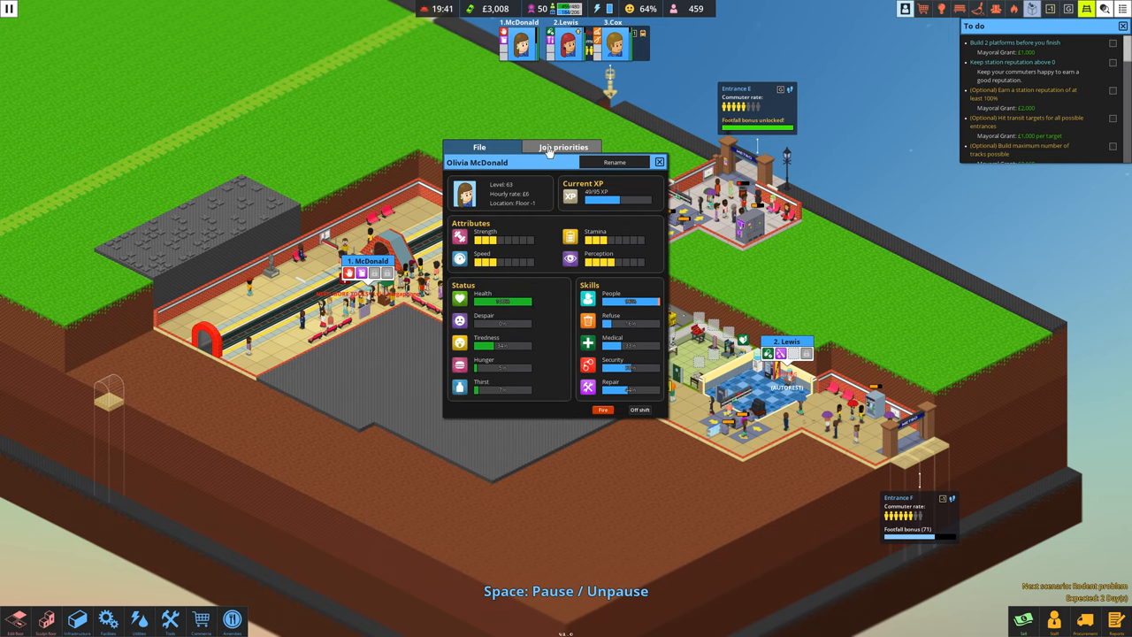
left_click(562, 147)
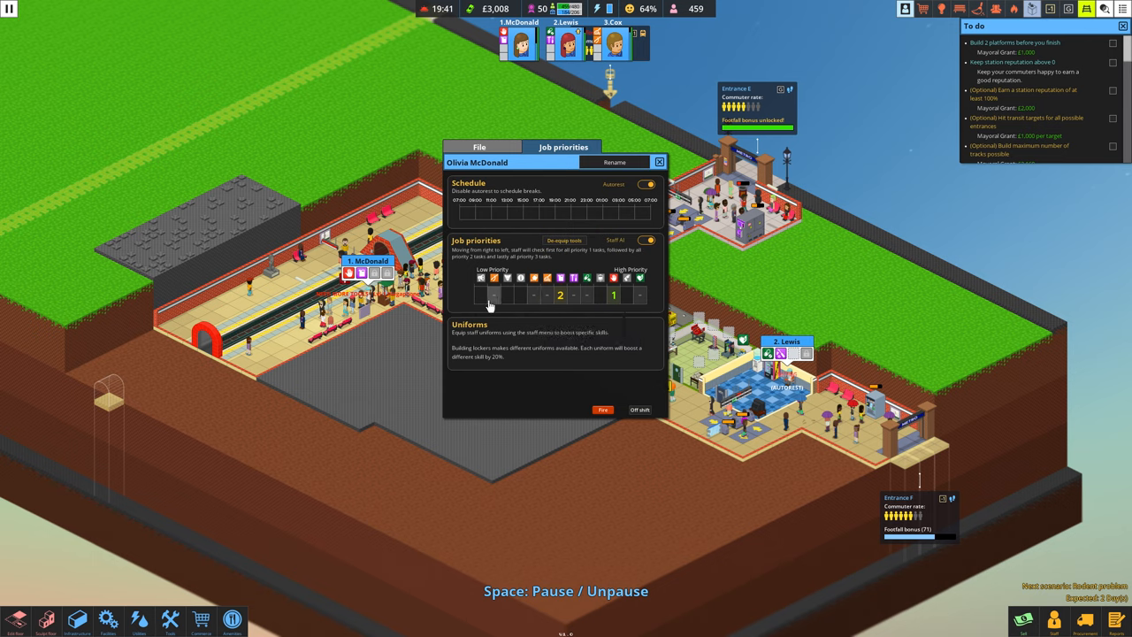
left_click(646, 185)
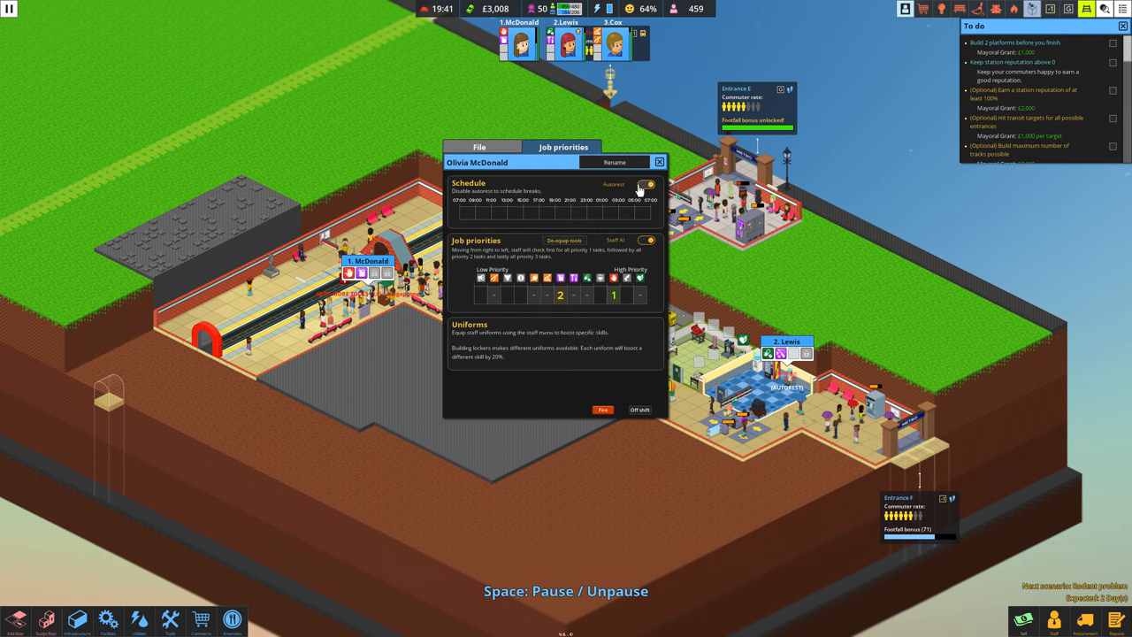
left_click(644, 184)
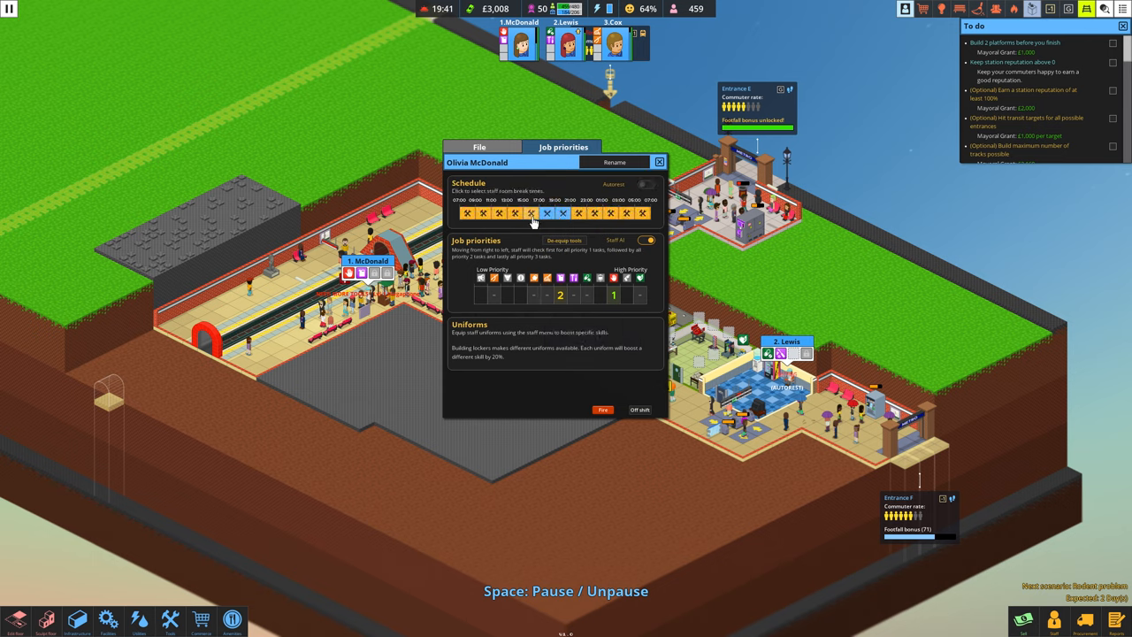
left_click(647, 186)
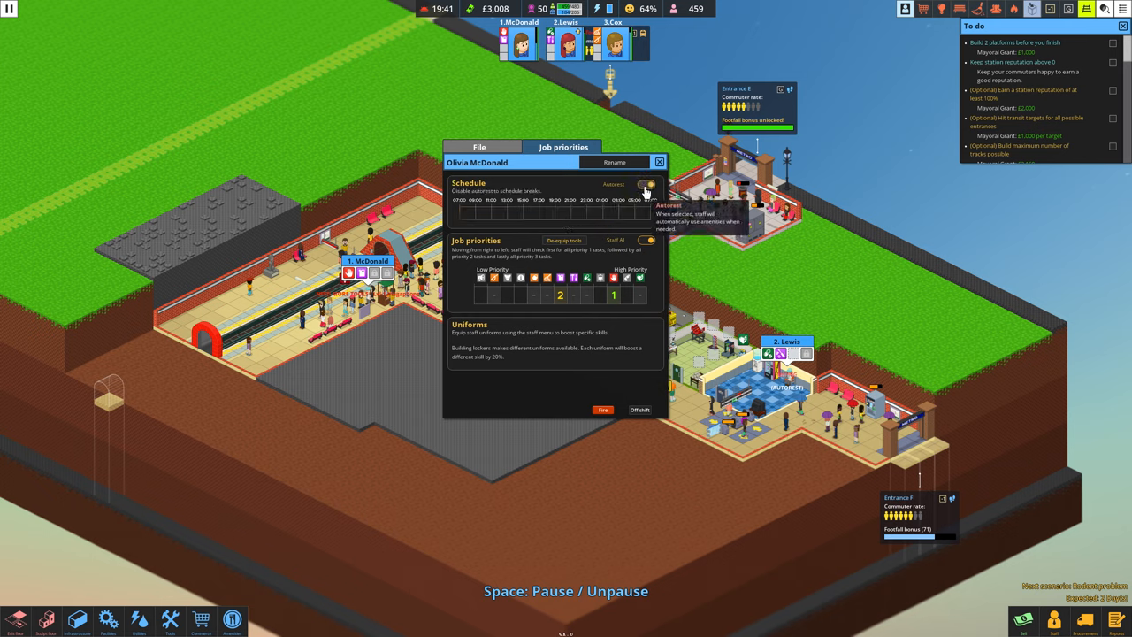
left_click(614, 162)
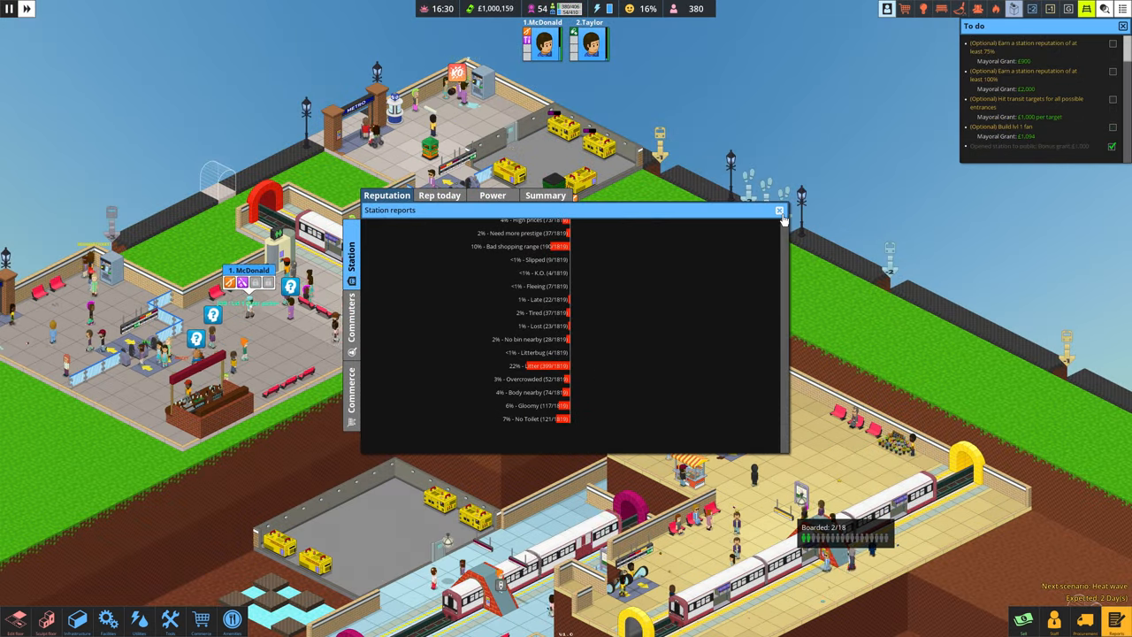
Close the Station reports window and bring up the utilities build catalogue.
left_click(778, 210)
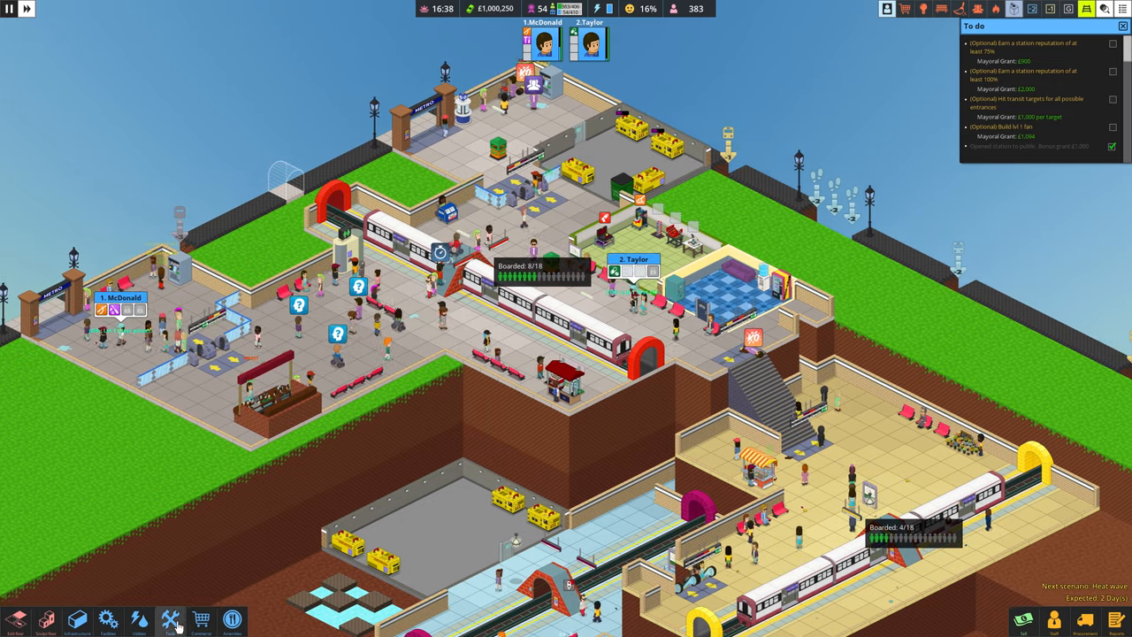
left_click(138, 619)
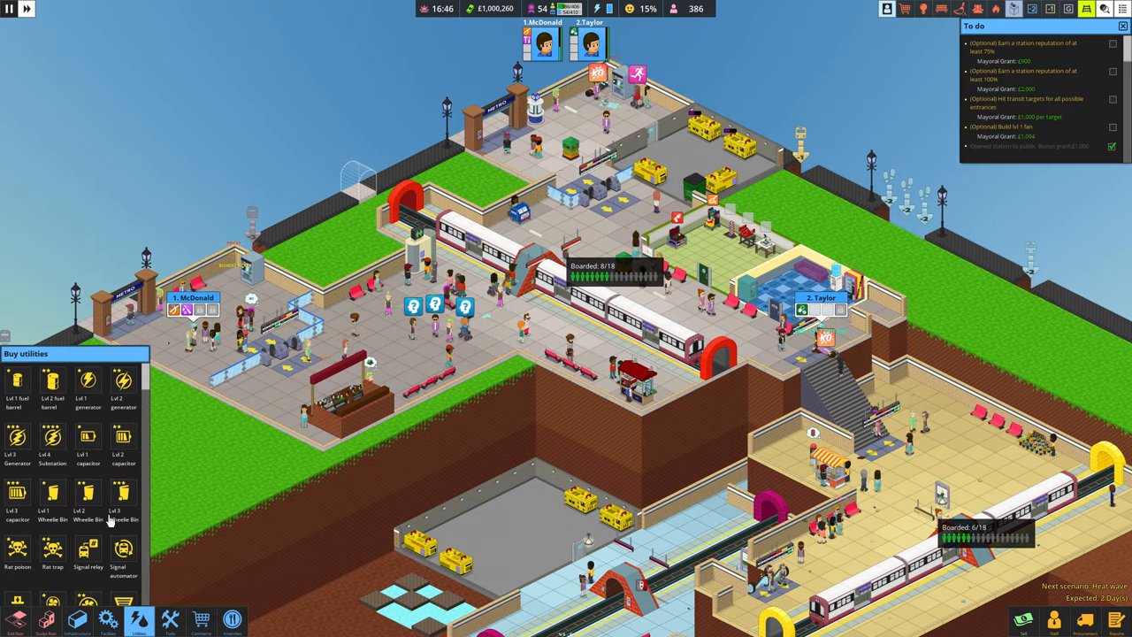